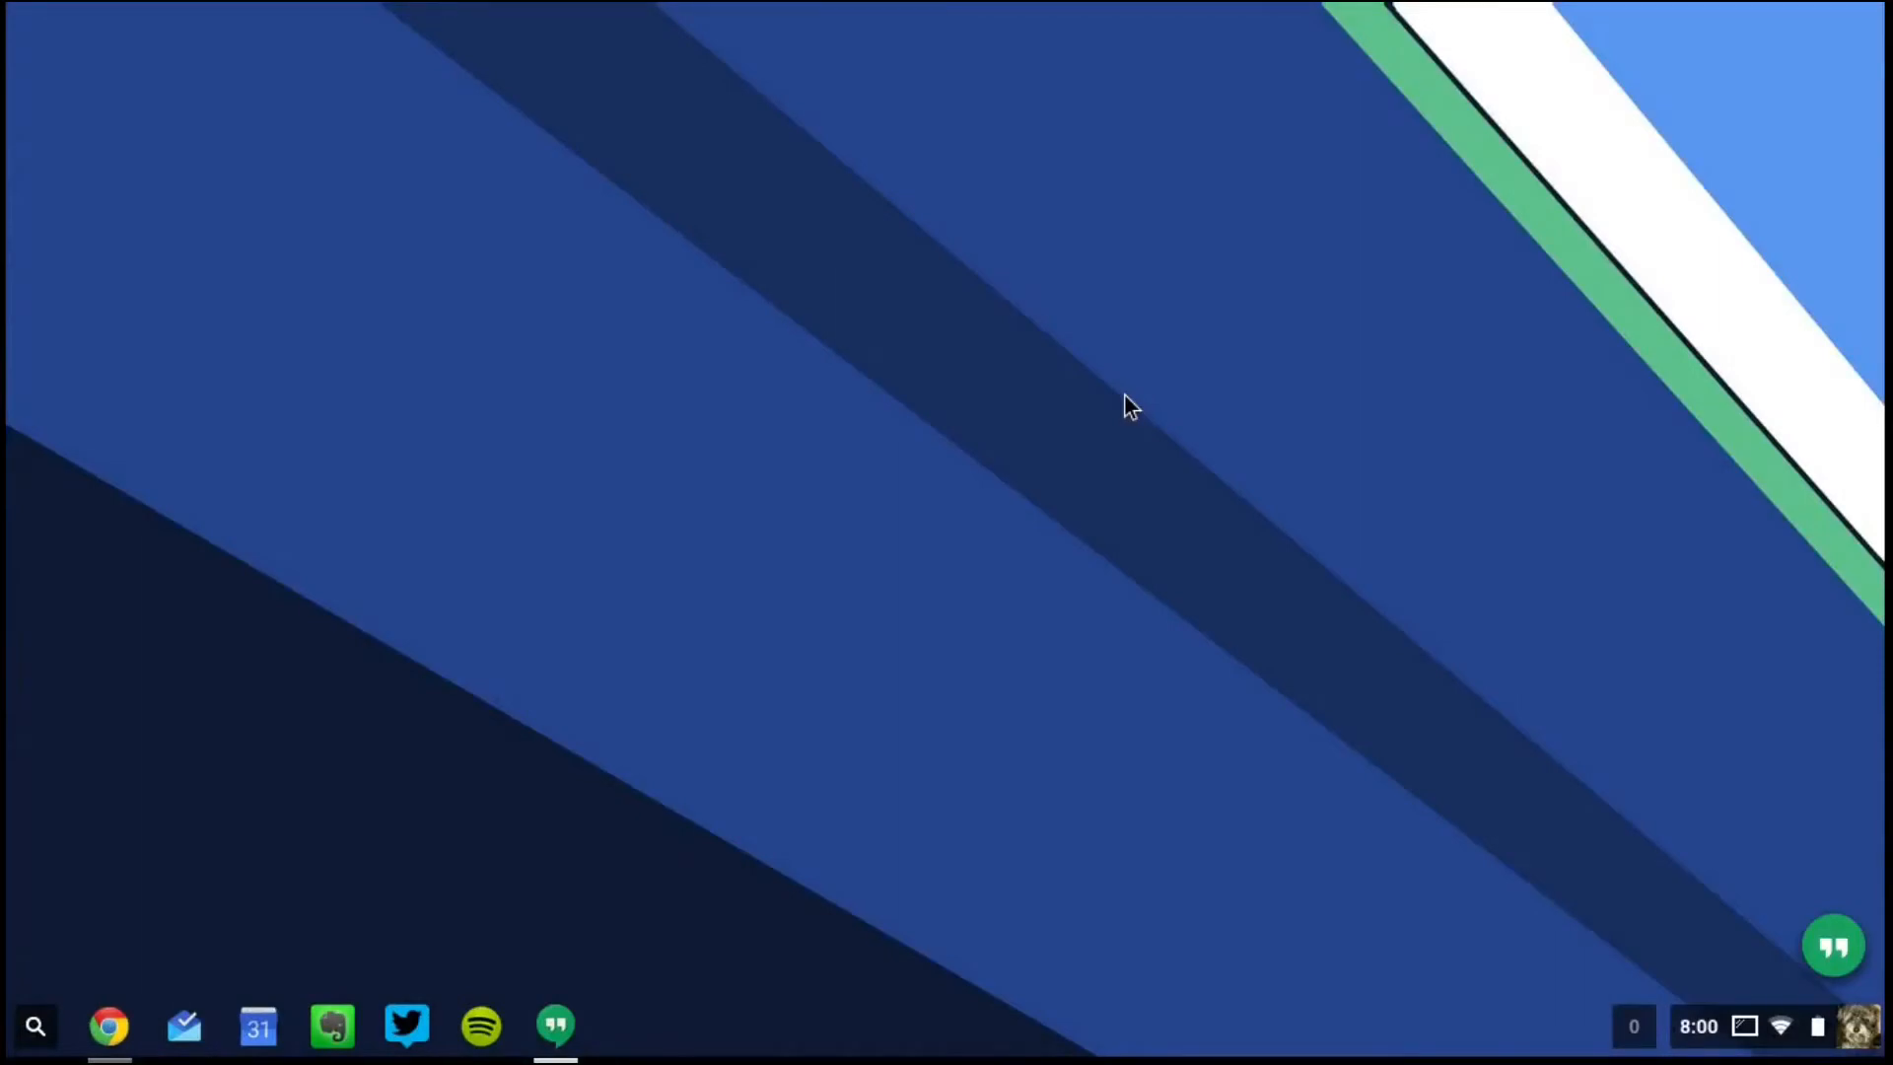
pyautogui.moveTo(1314, 459)
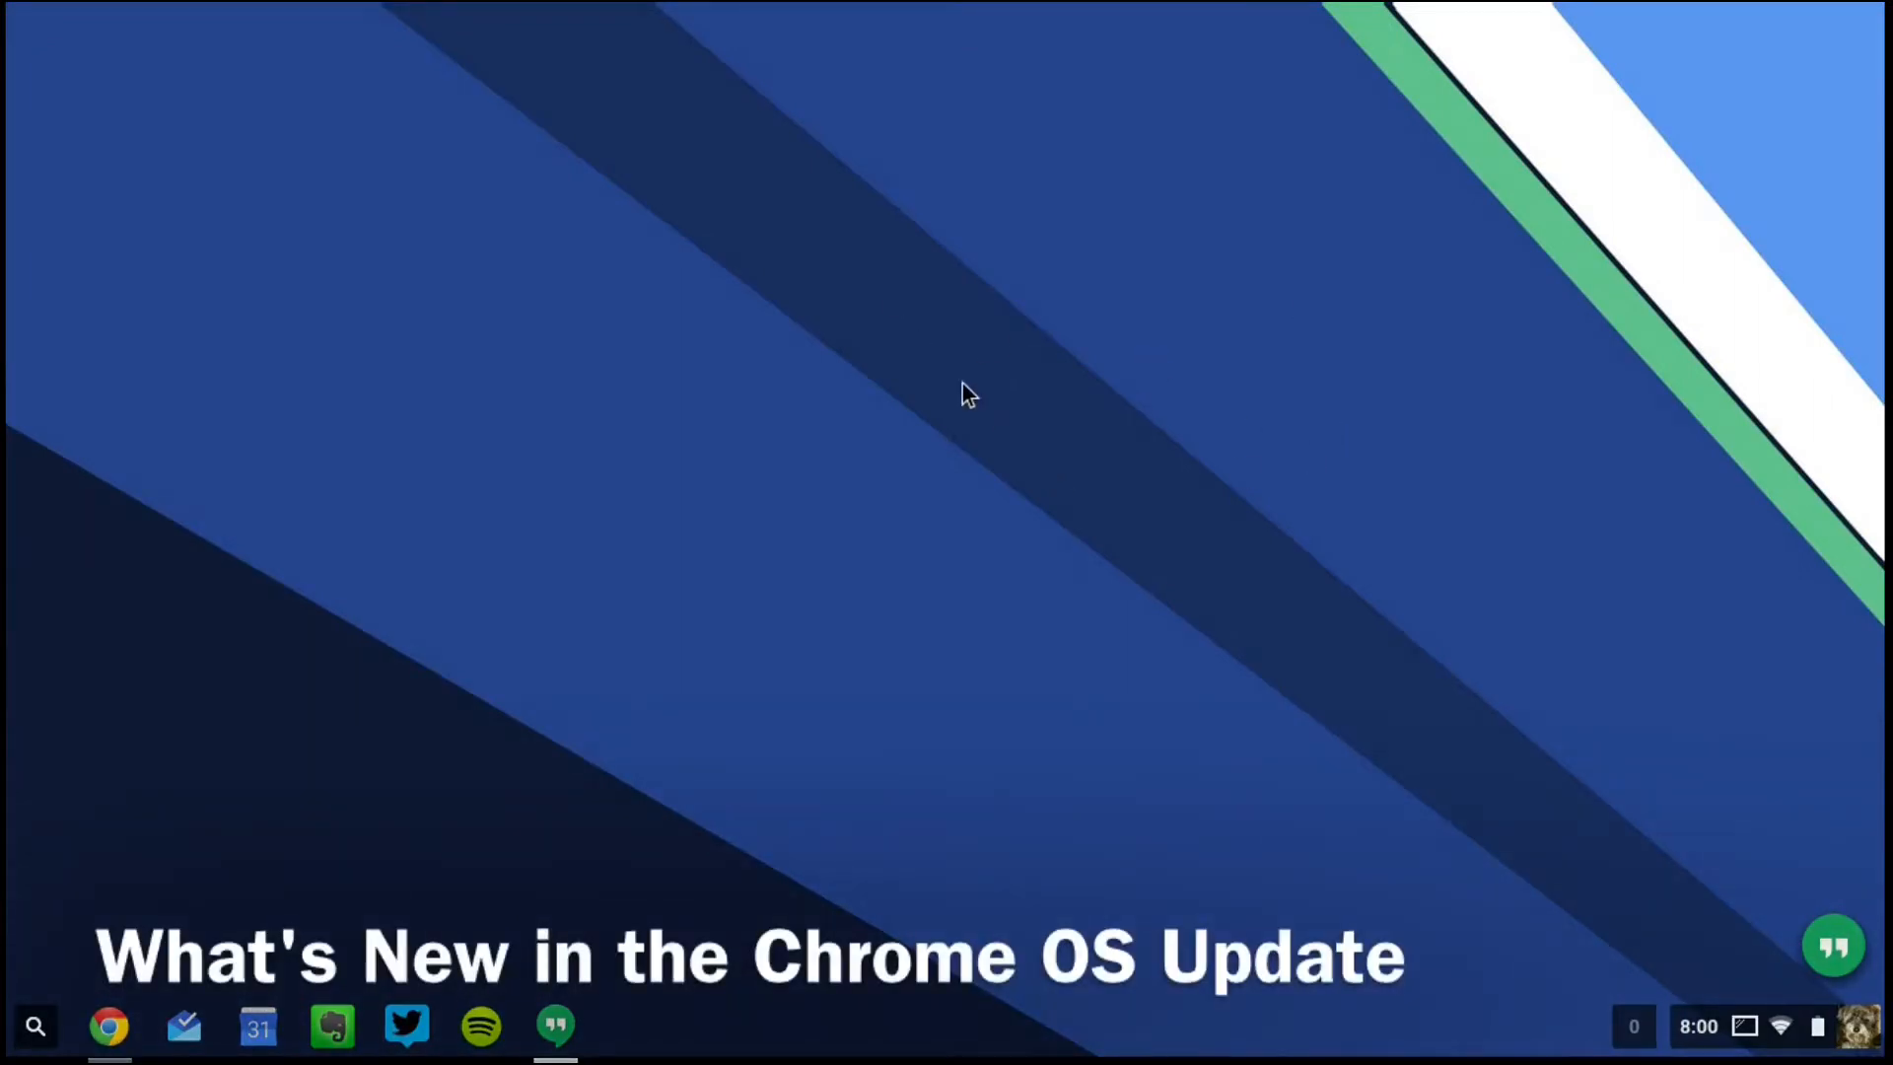
pyautogui.moveTo(909, 335)
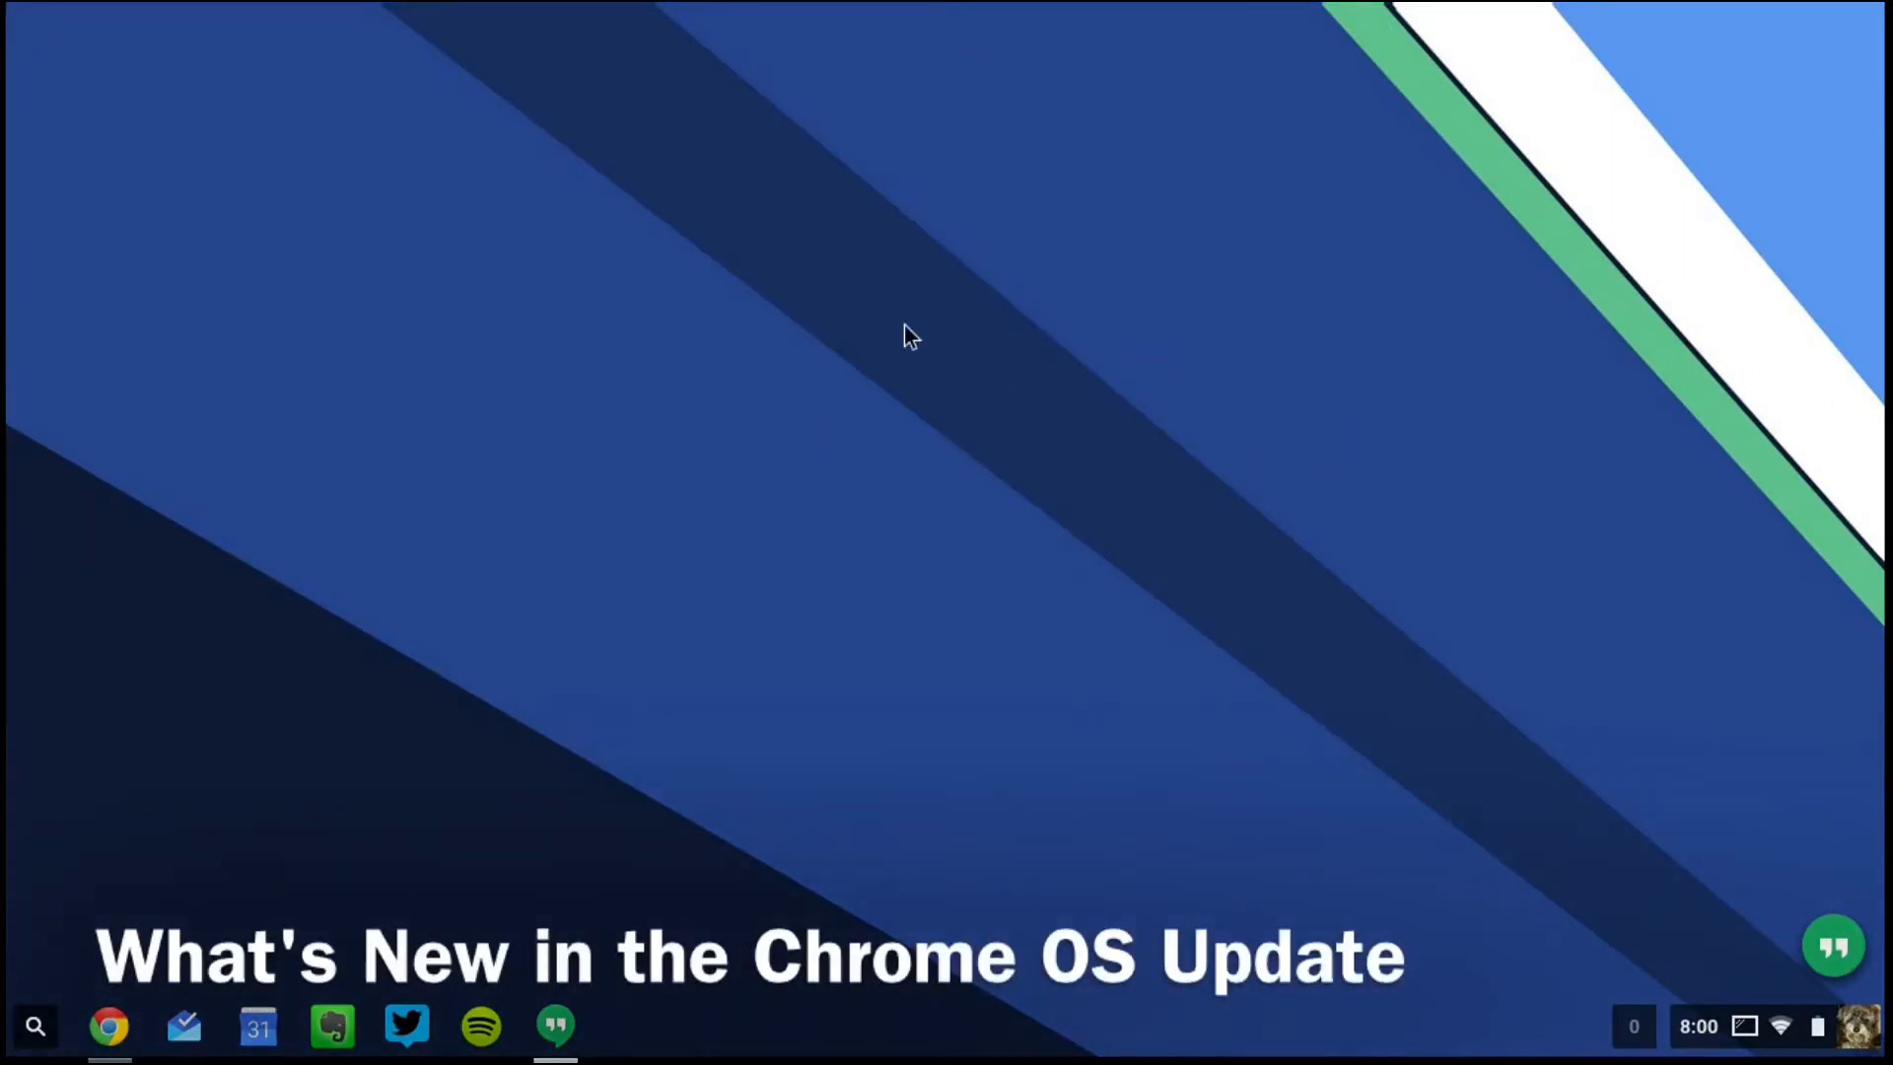
pyautogui.moveTo(42, 1053)
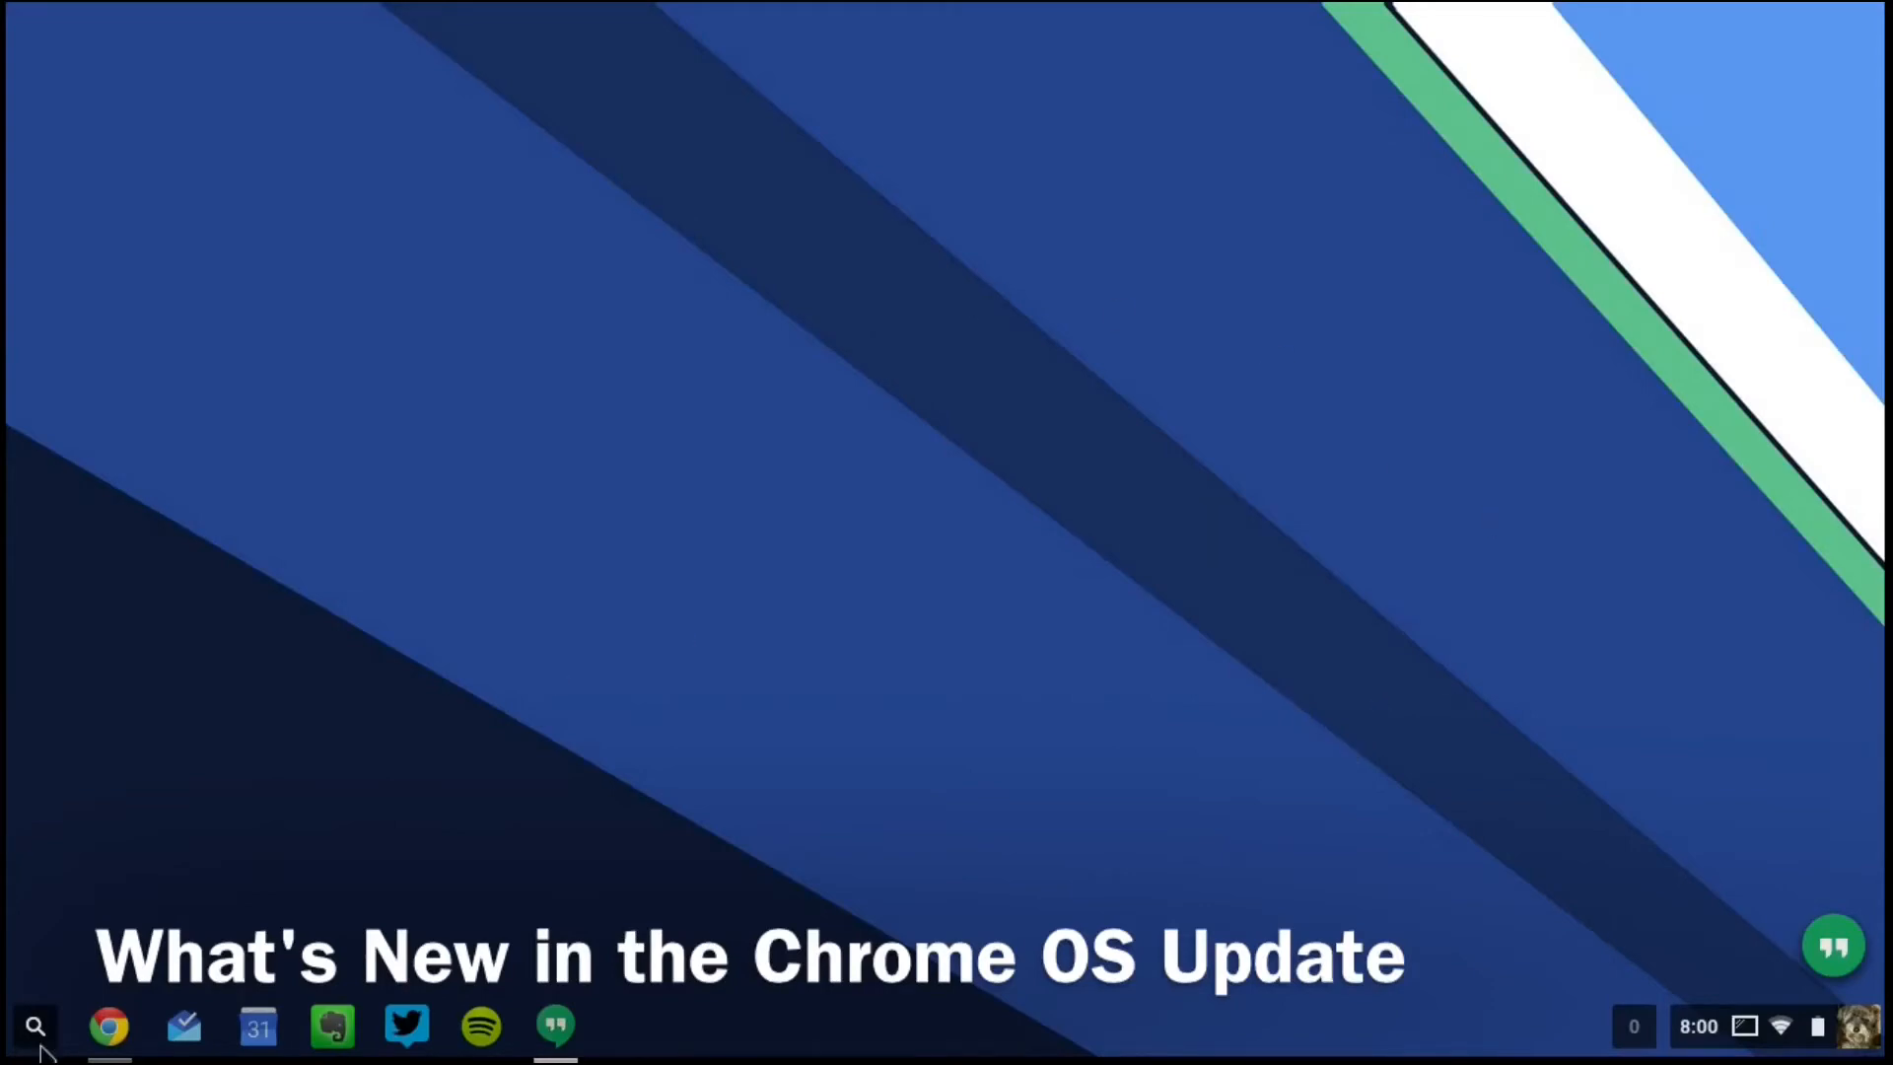
pyautogui.moveTo(39, 1038)
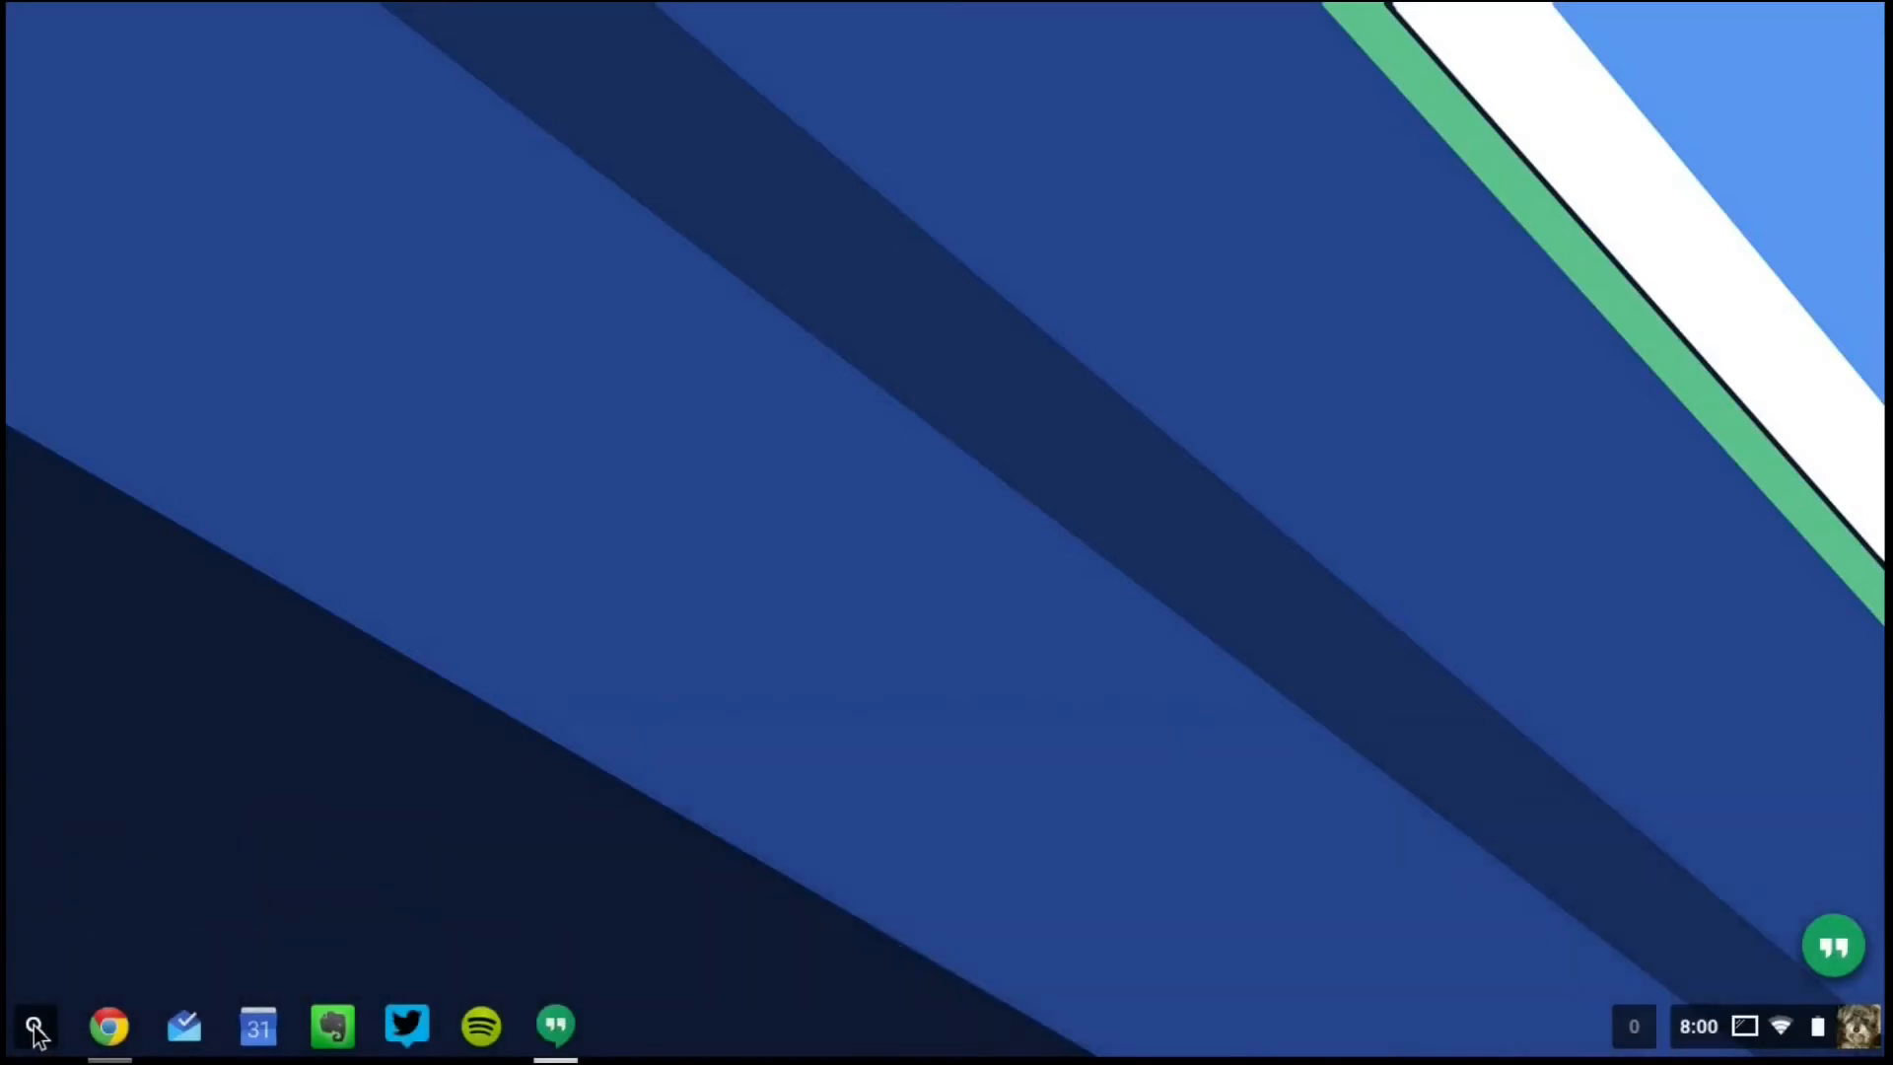
# - Search the new launcher for "fli" to see Flipboard suggestions, then clear the search
pyautogui.click(33, 1026)
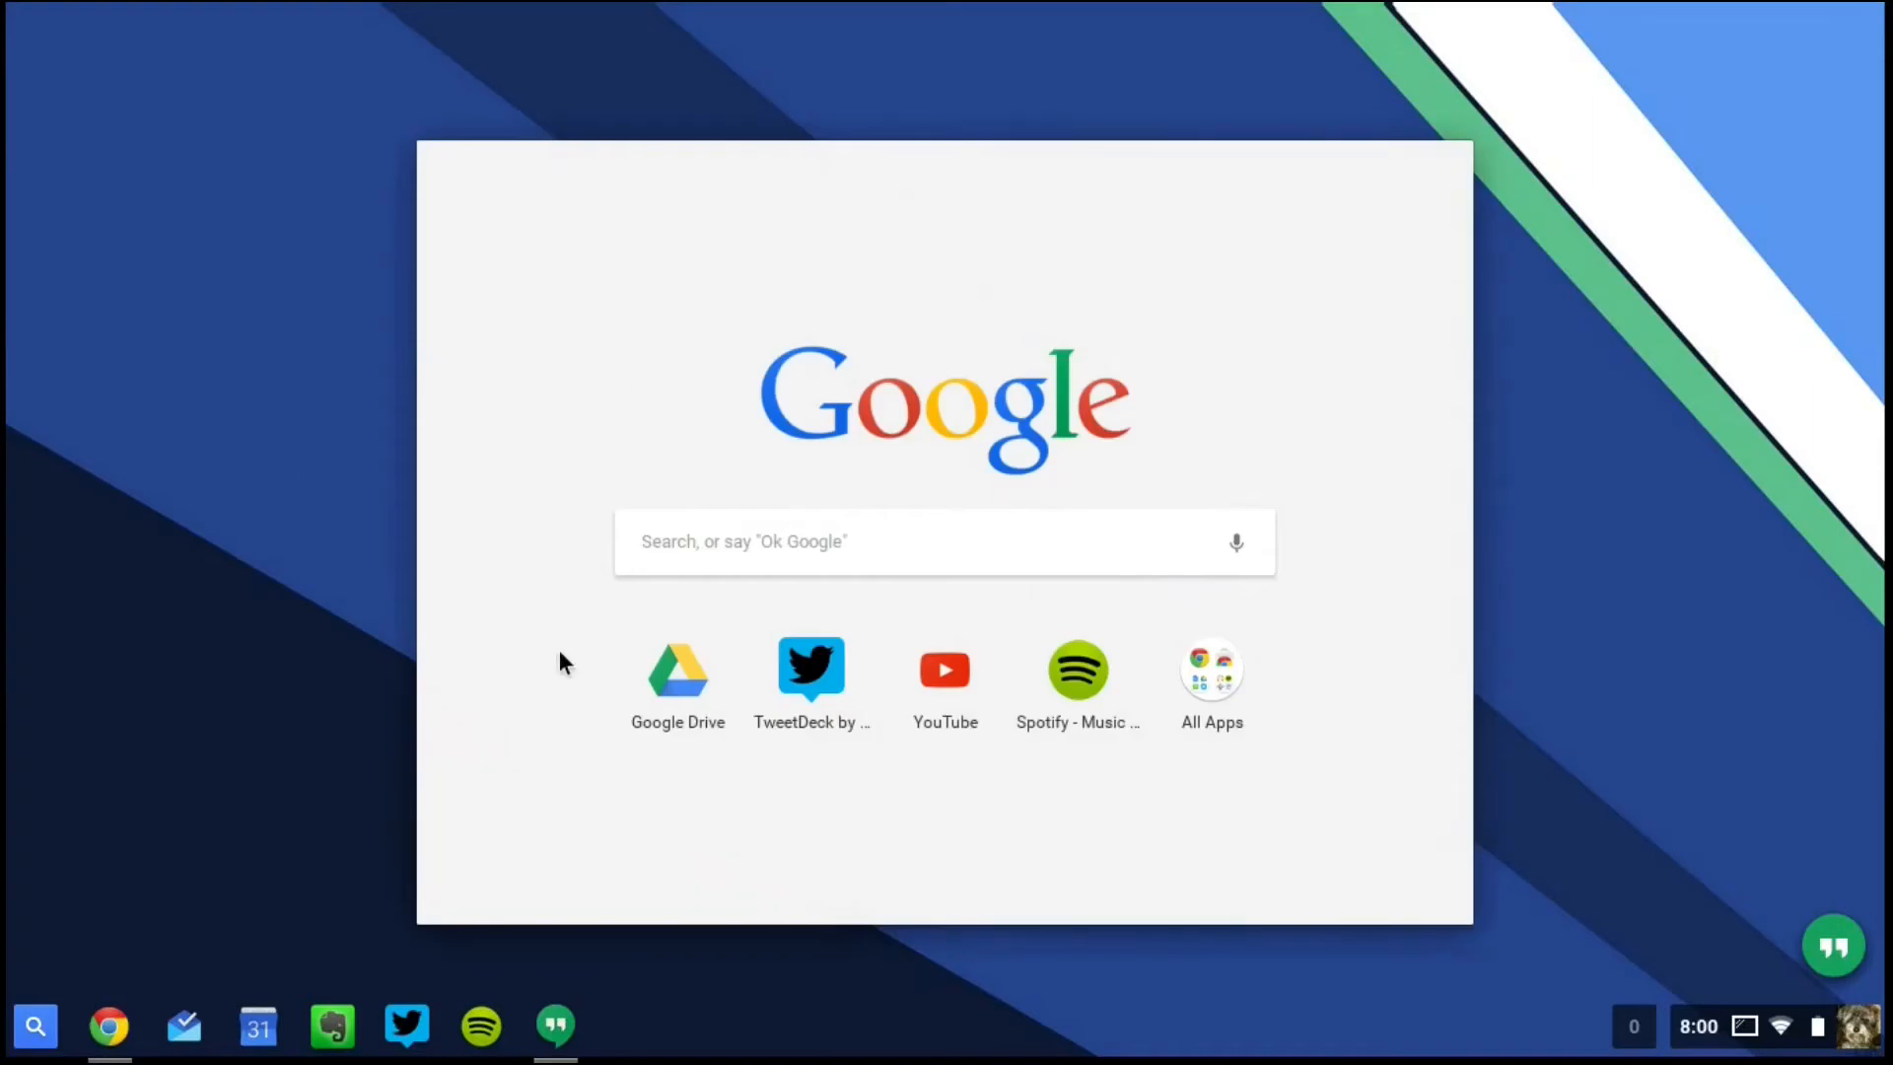
pyautogui.click(941, 541)
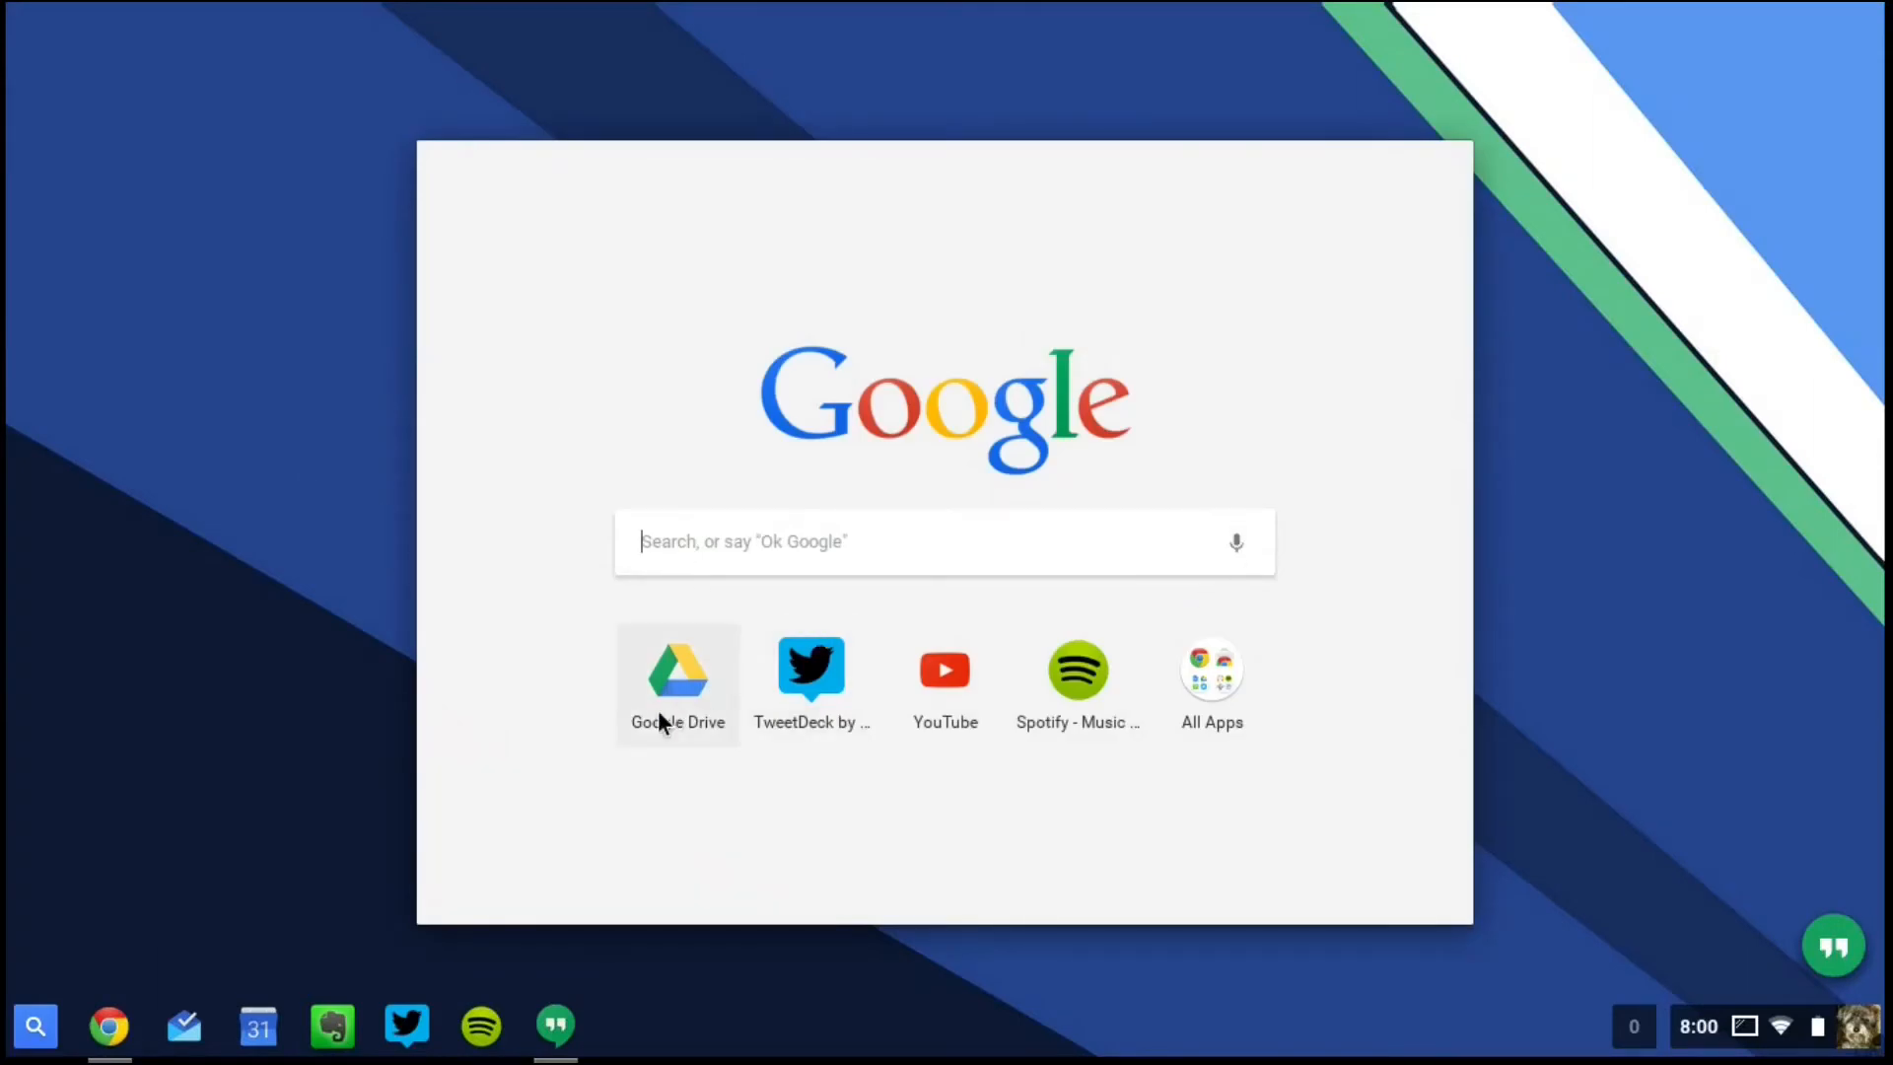
pyautogui.moveTo(1210, 682)
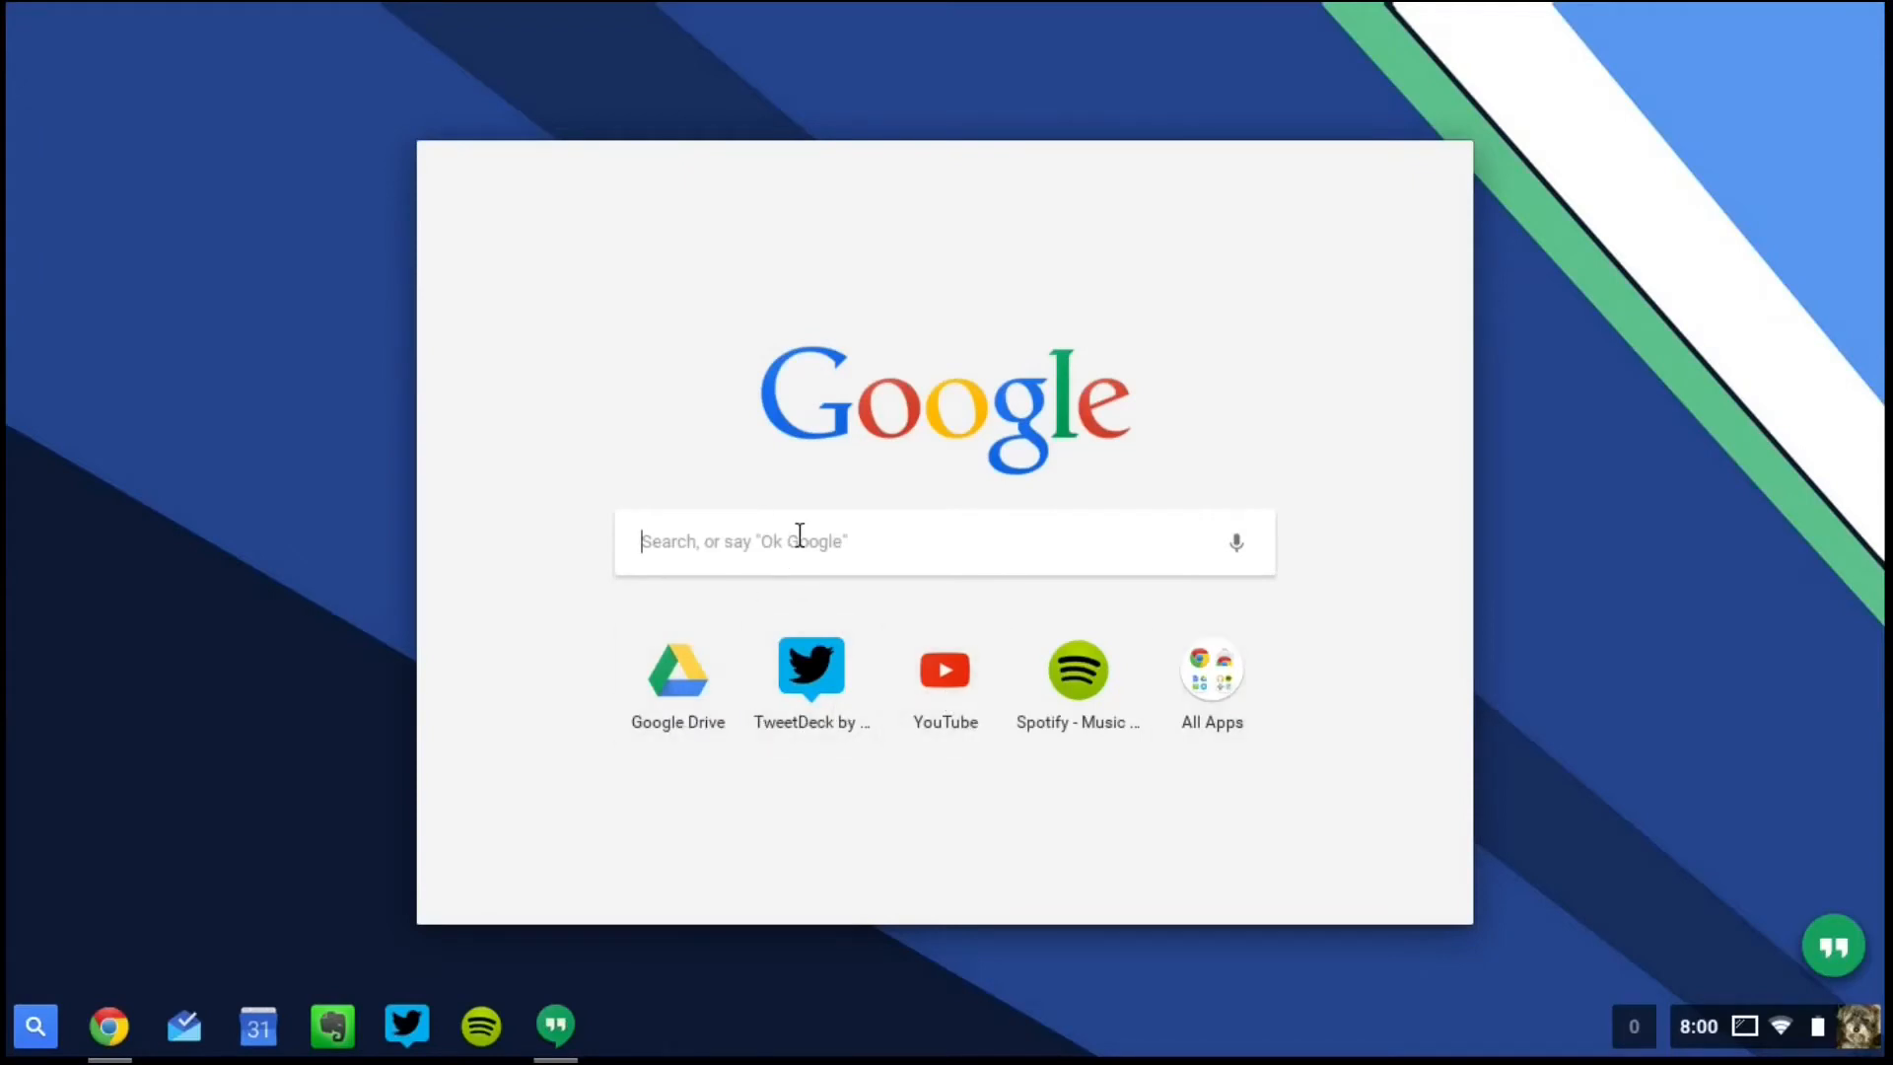
pyautogui.write('fli')
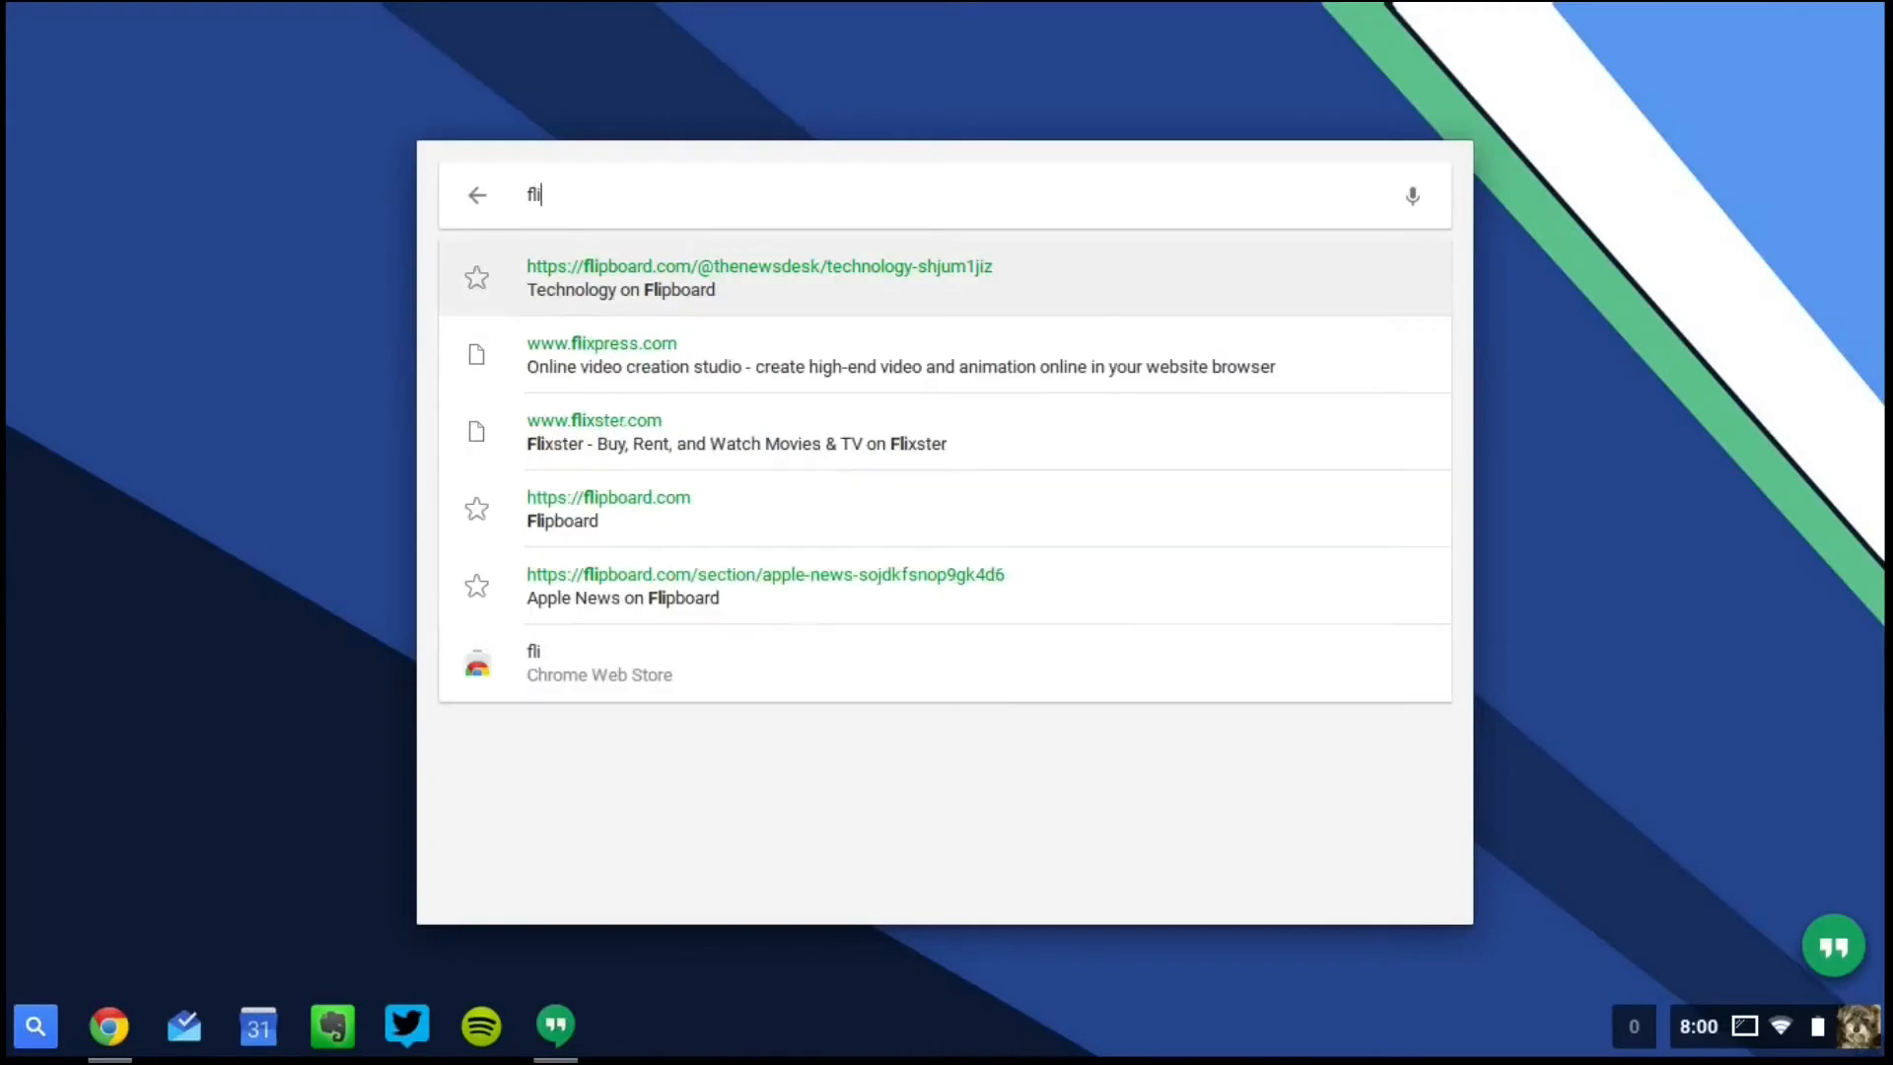
pyautogui.click(477, 194)
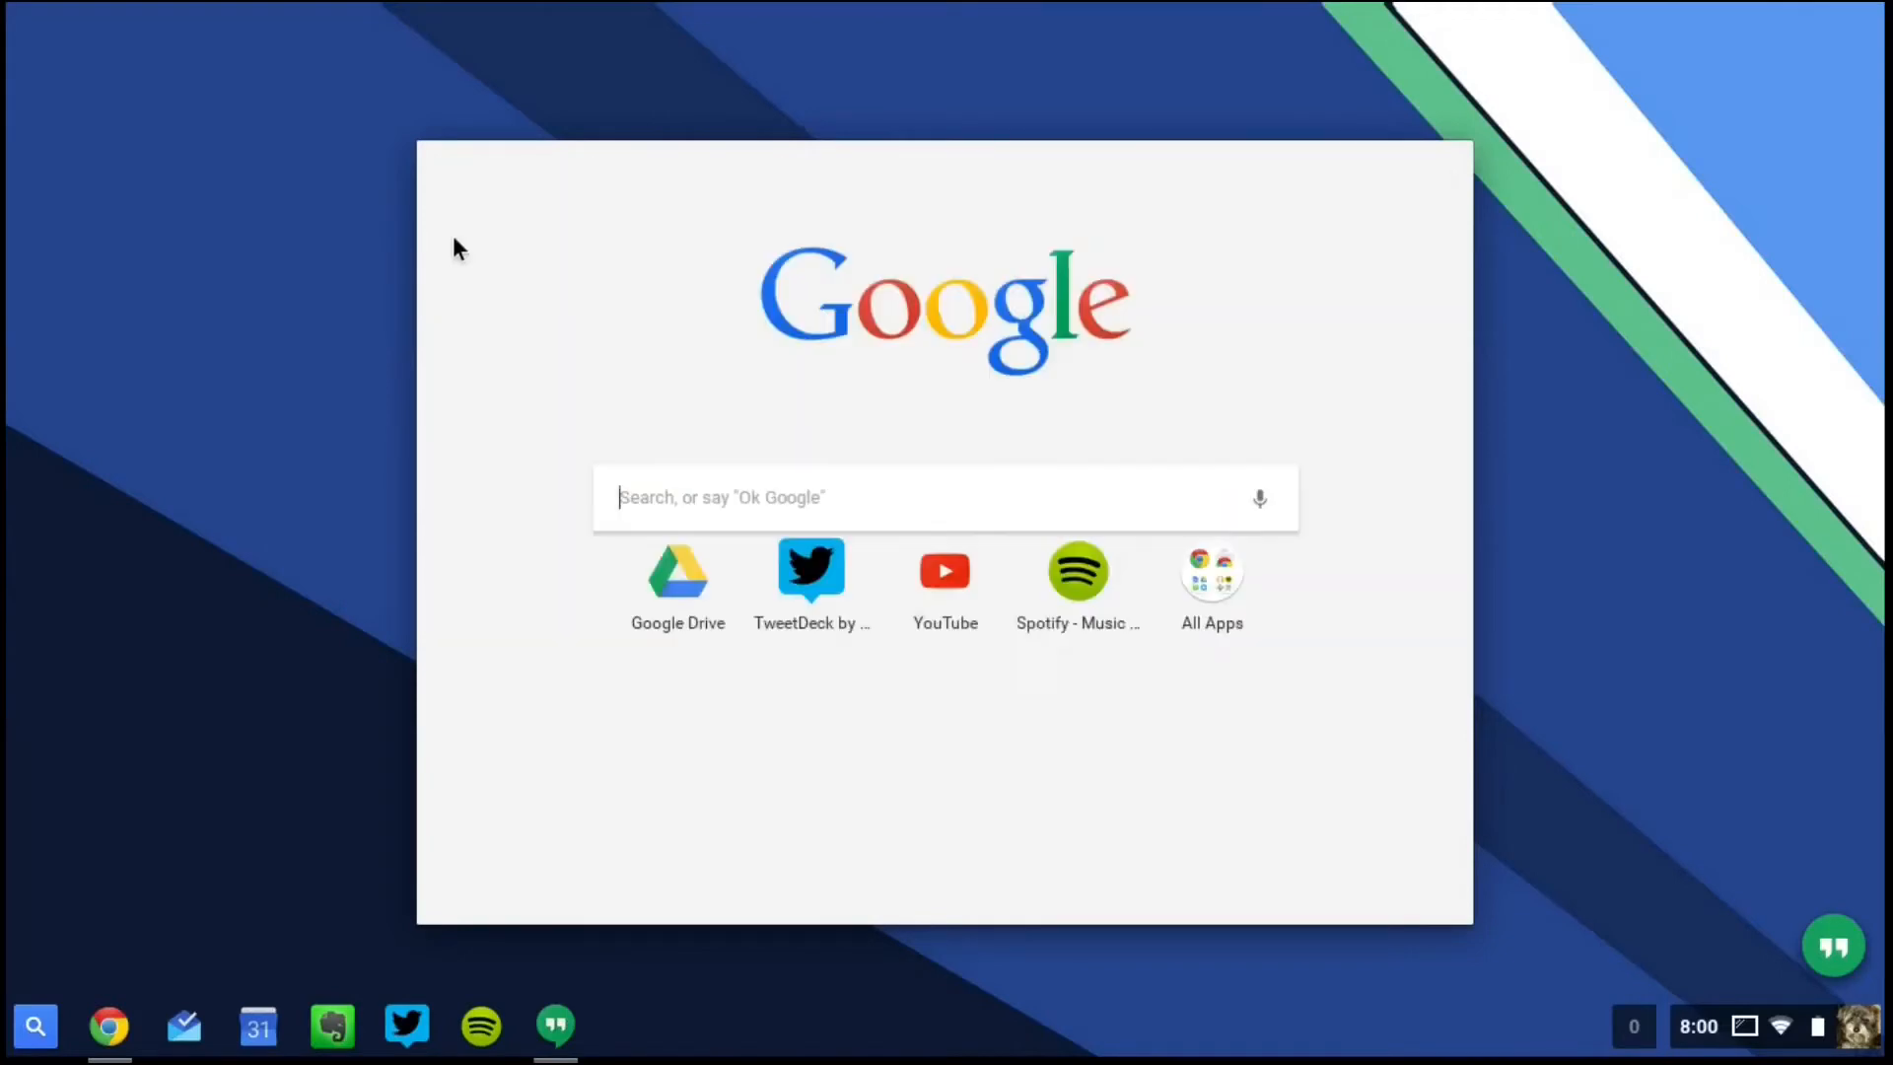
# - Browse the All Apps grid with Google, Music and Social folders, then close the launcher
pyautogui.click(1211, 586)
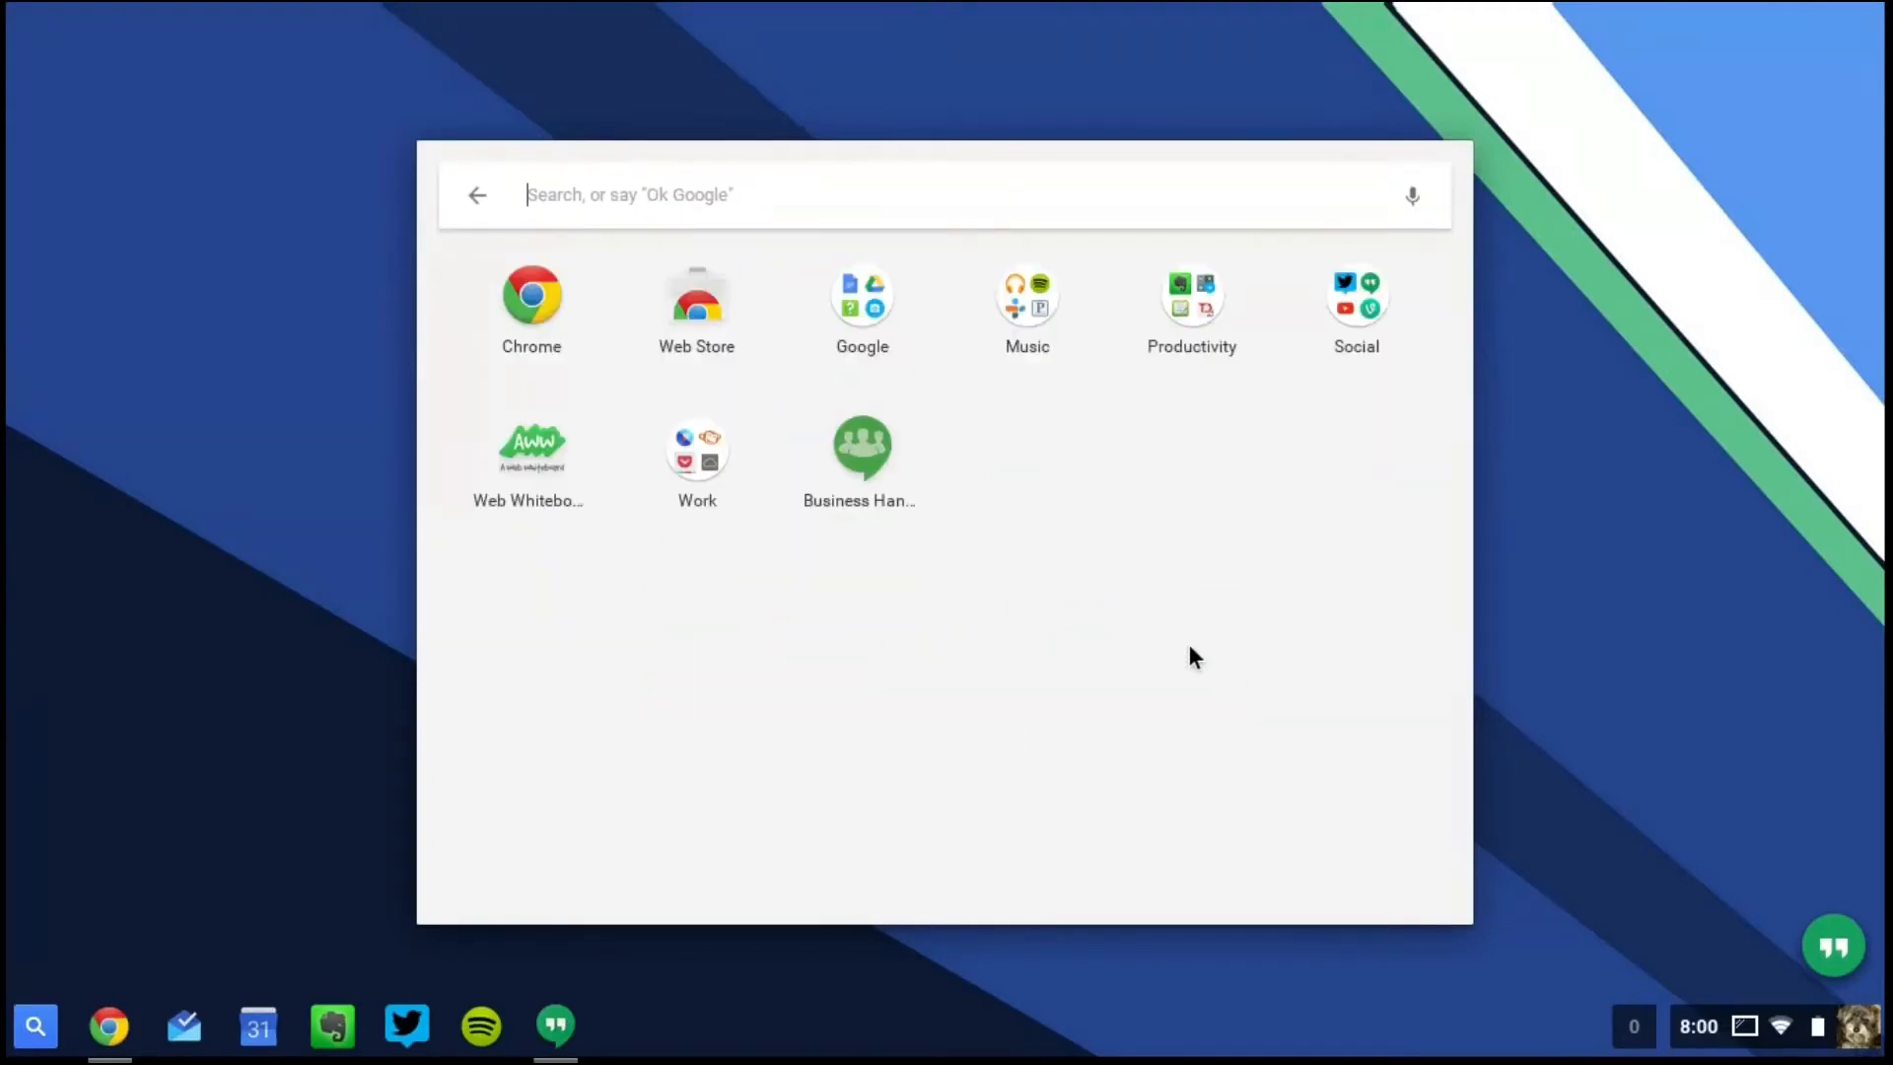
pyautogui.moveTo(603, 229)
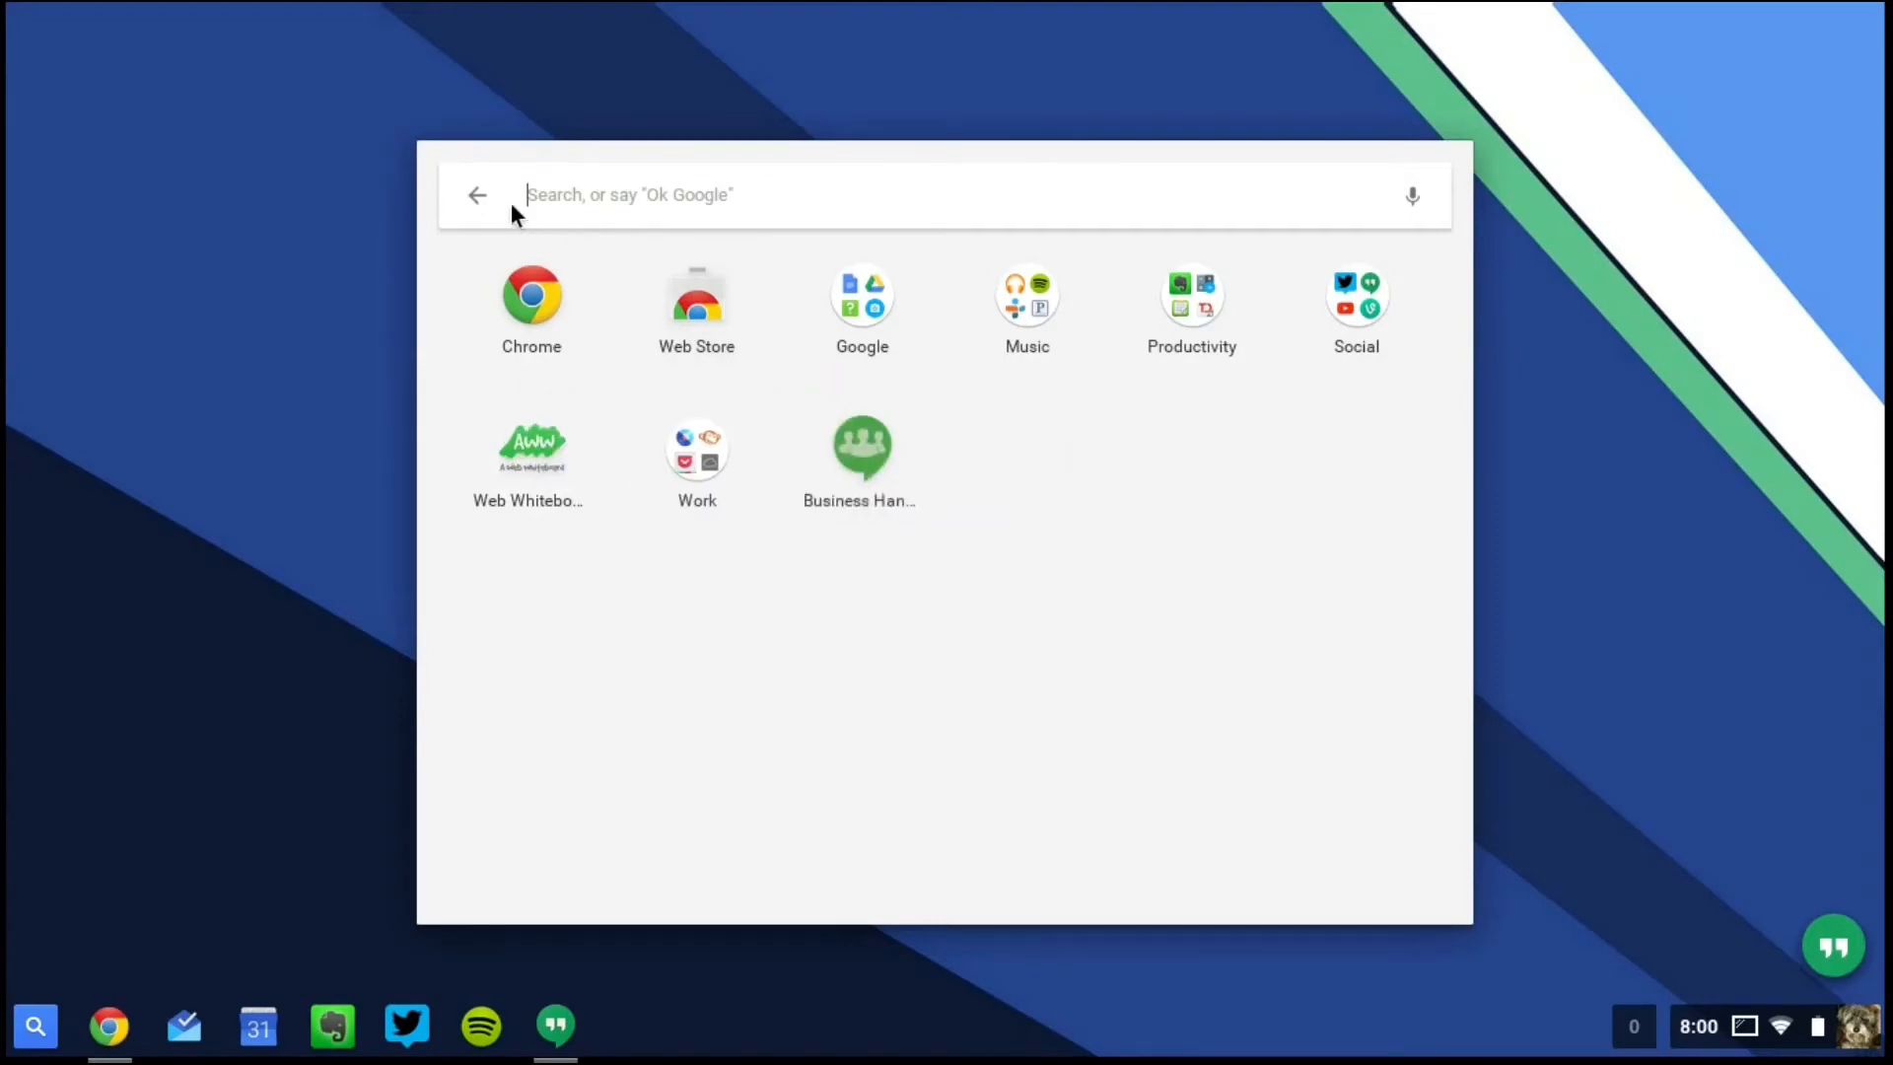
pyautogui.click(313, 302)
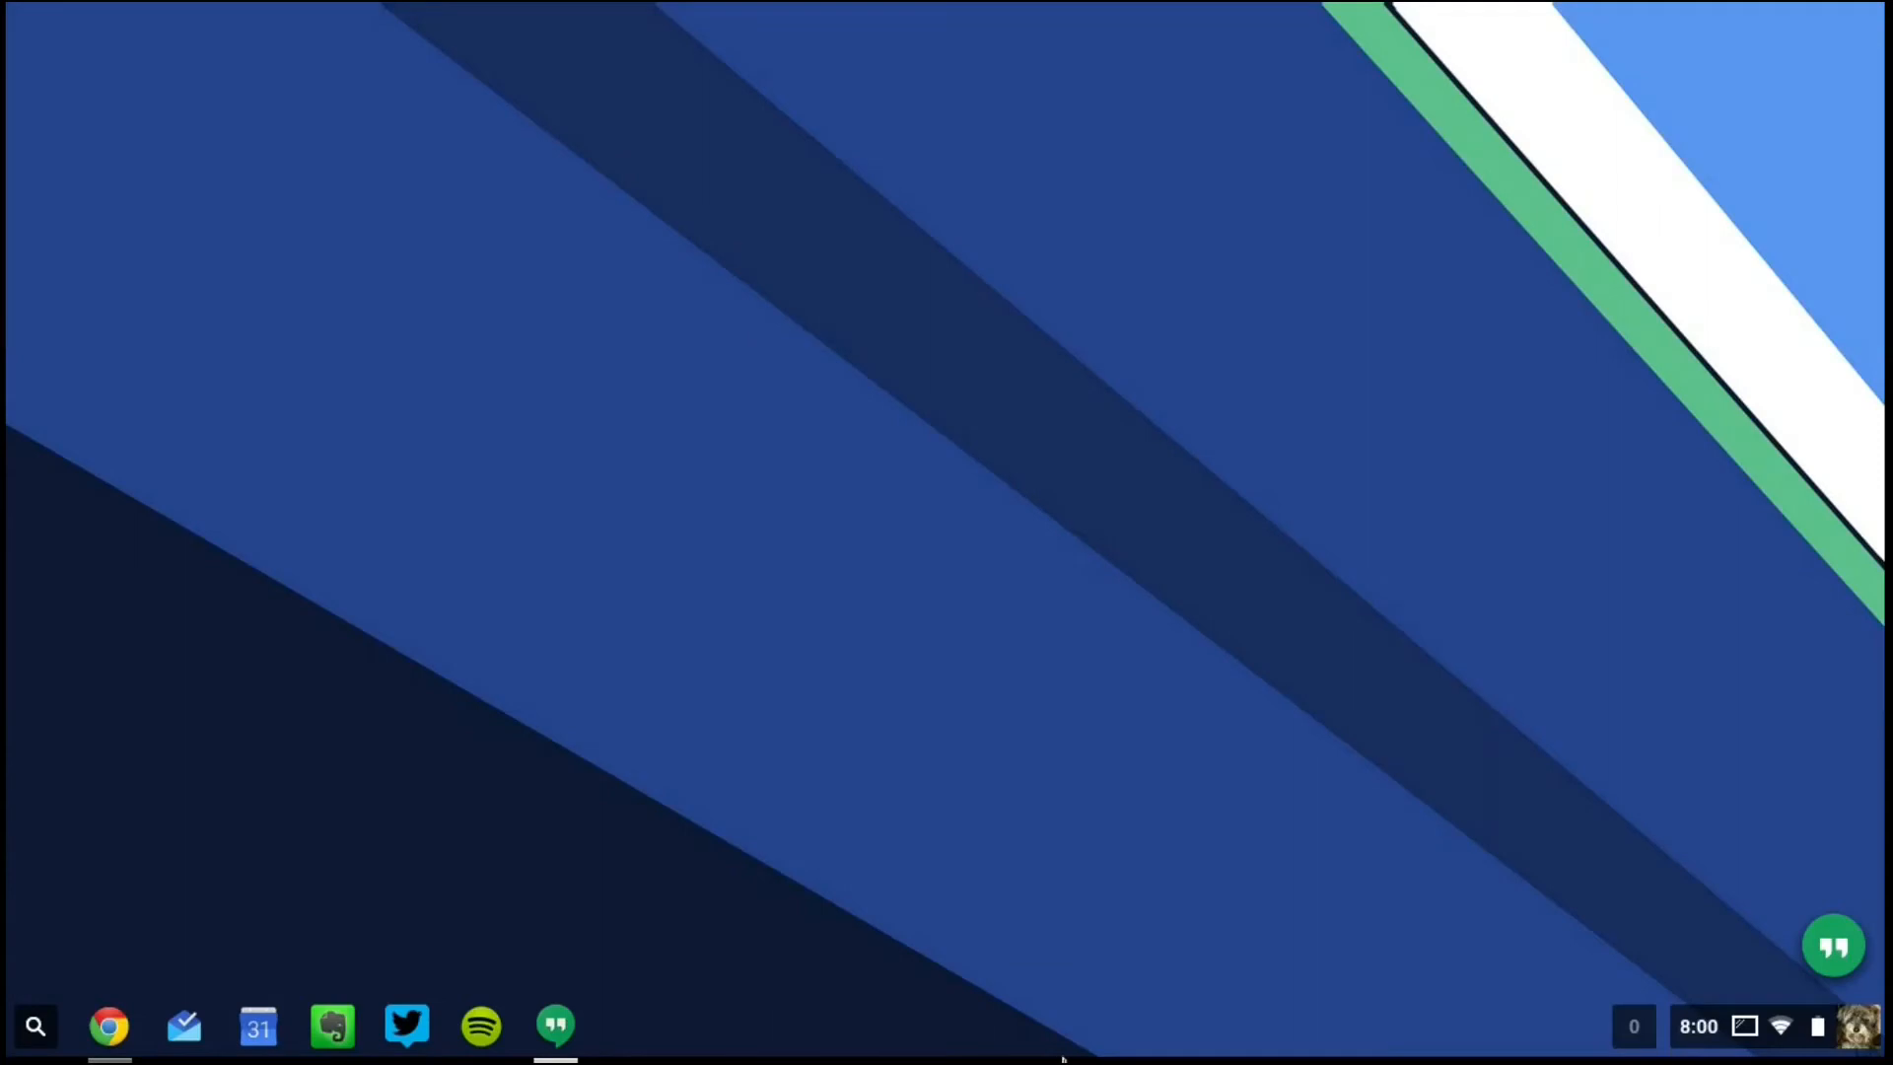
pyautogui.click(1633, 1026)
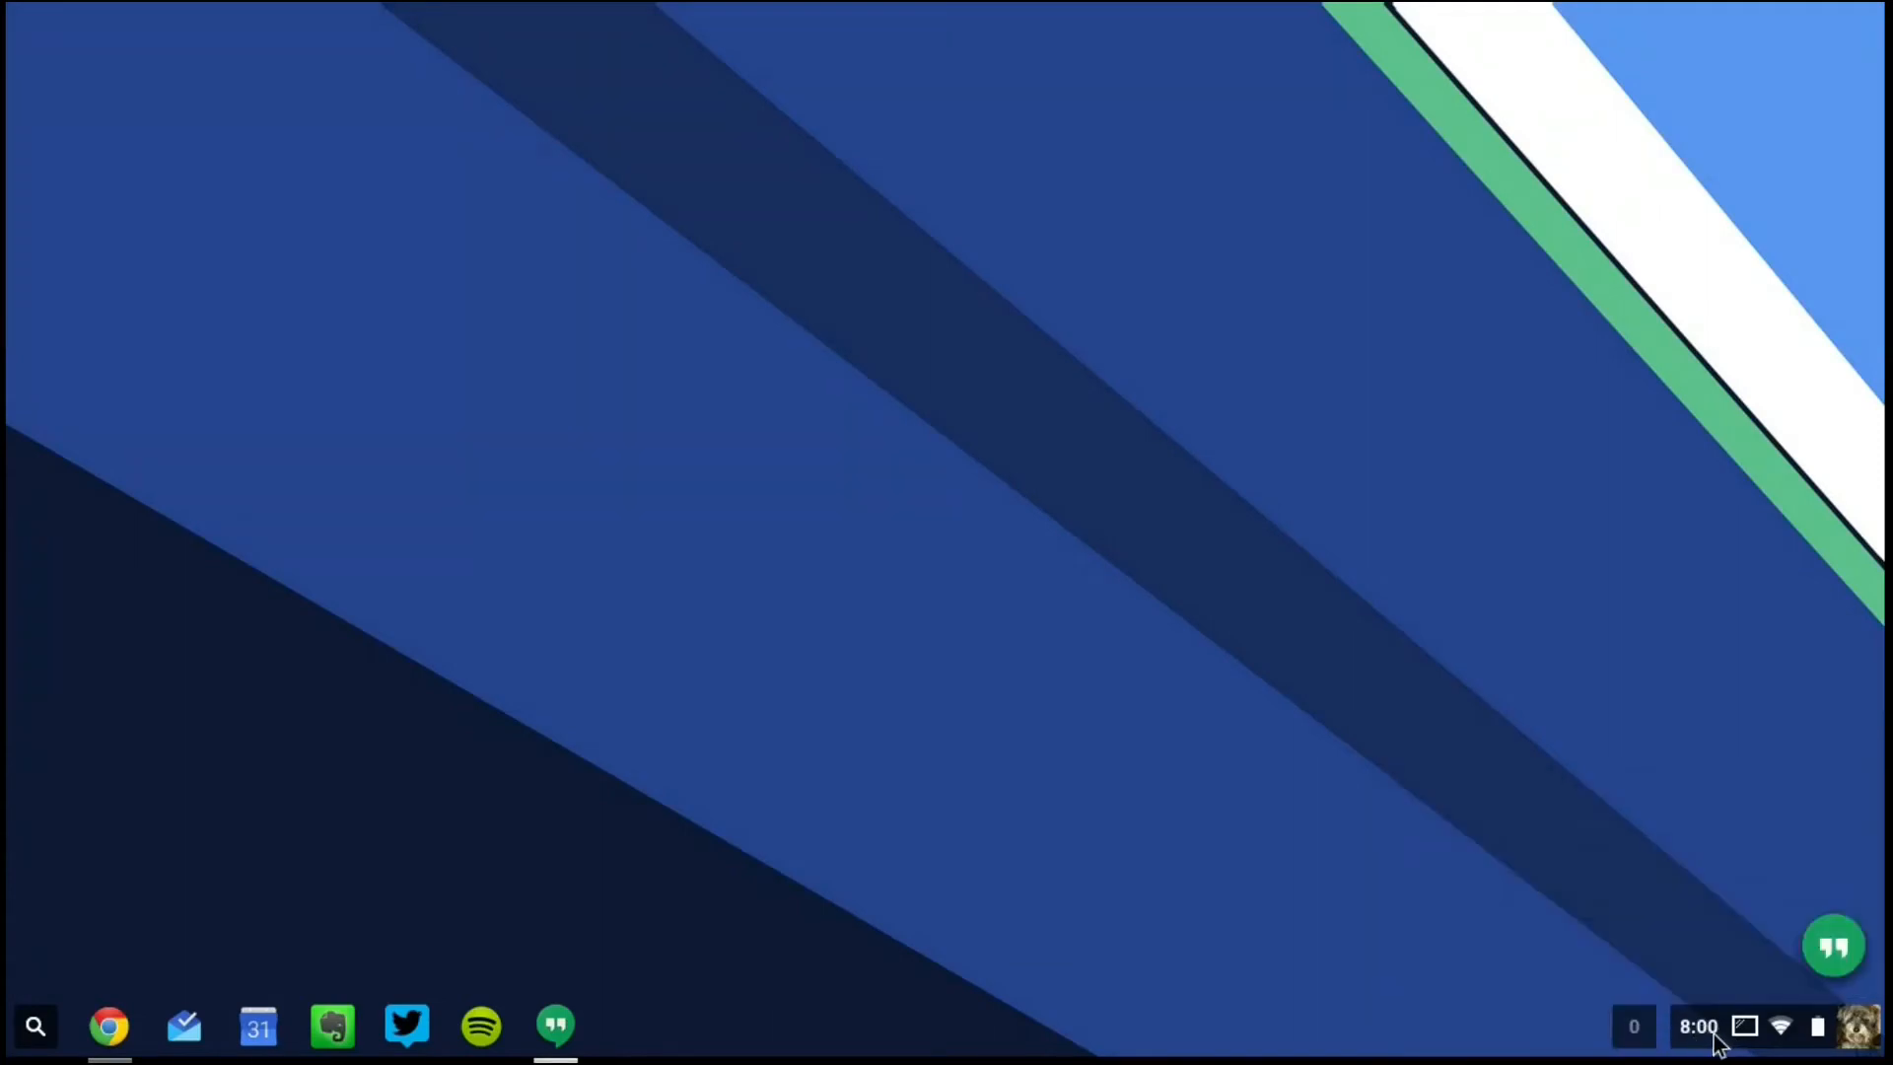
pyautogui.moveTo(625, 999)
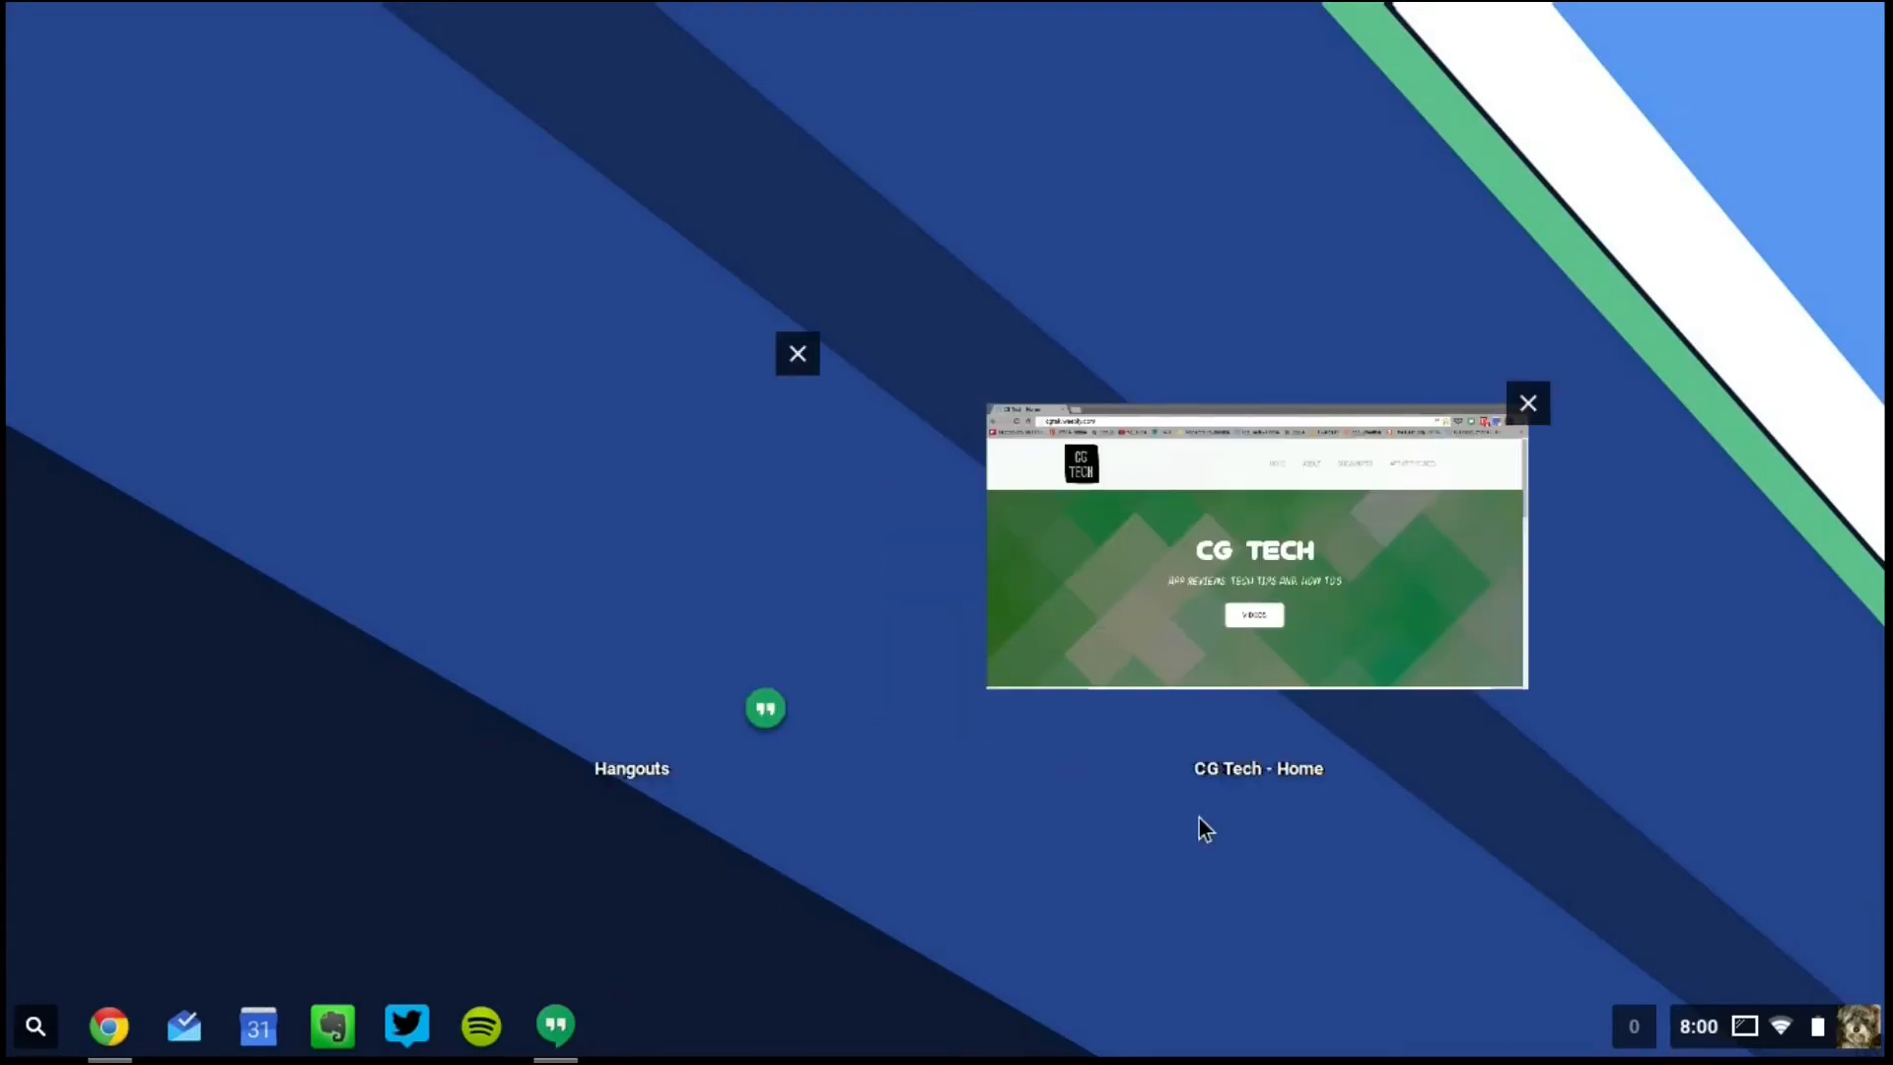
pyautogui.moveTo(1295, 758)
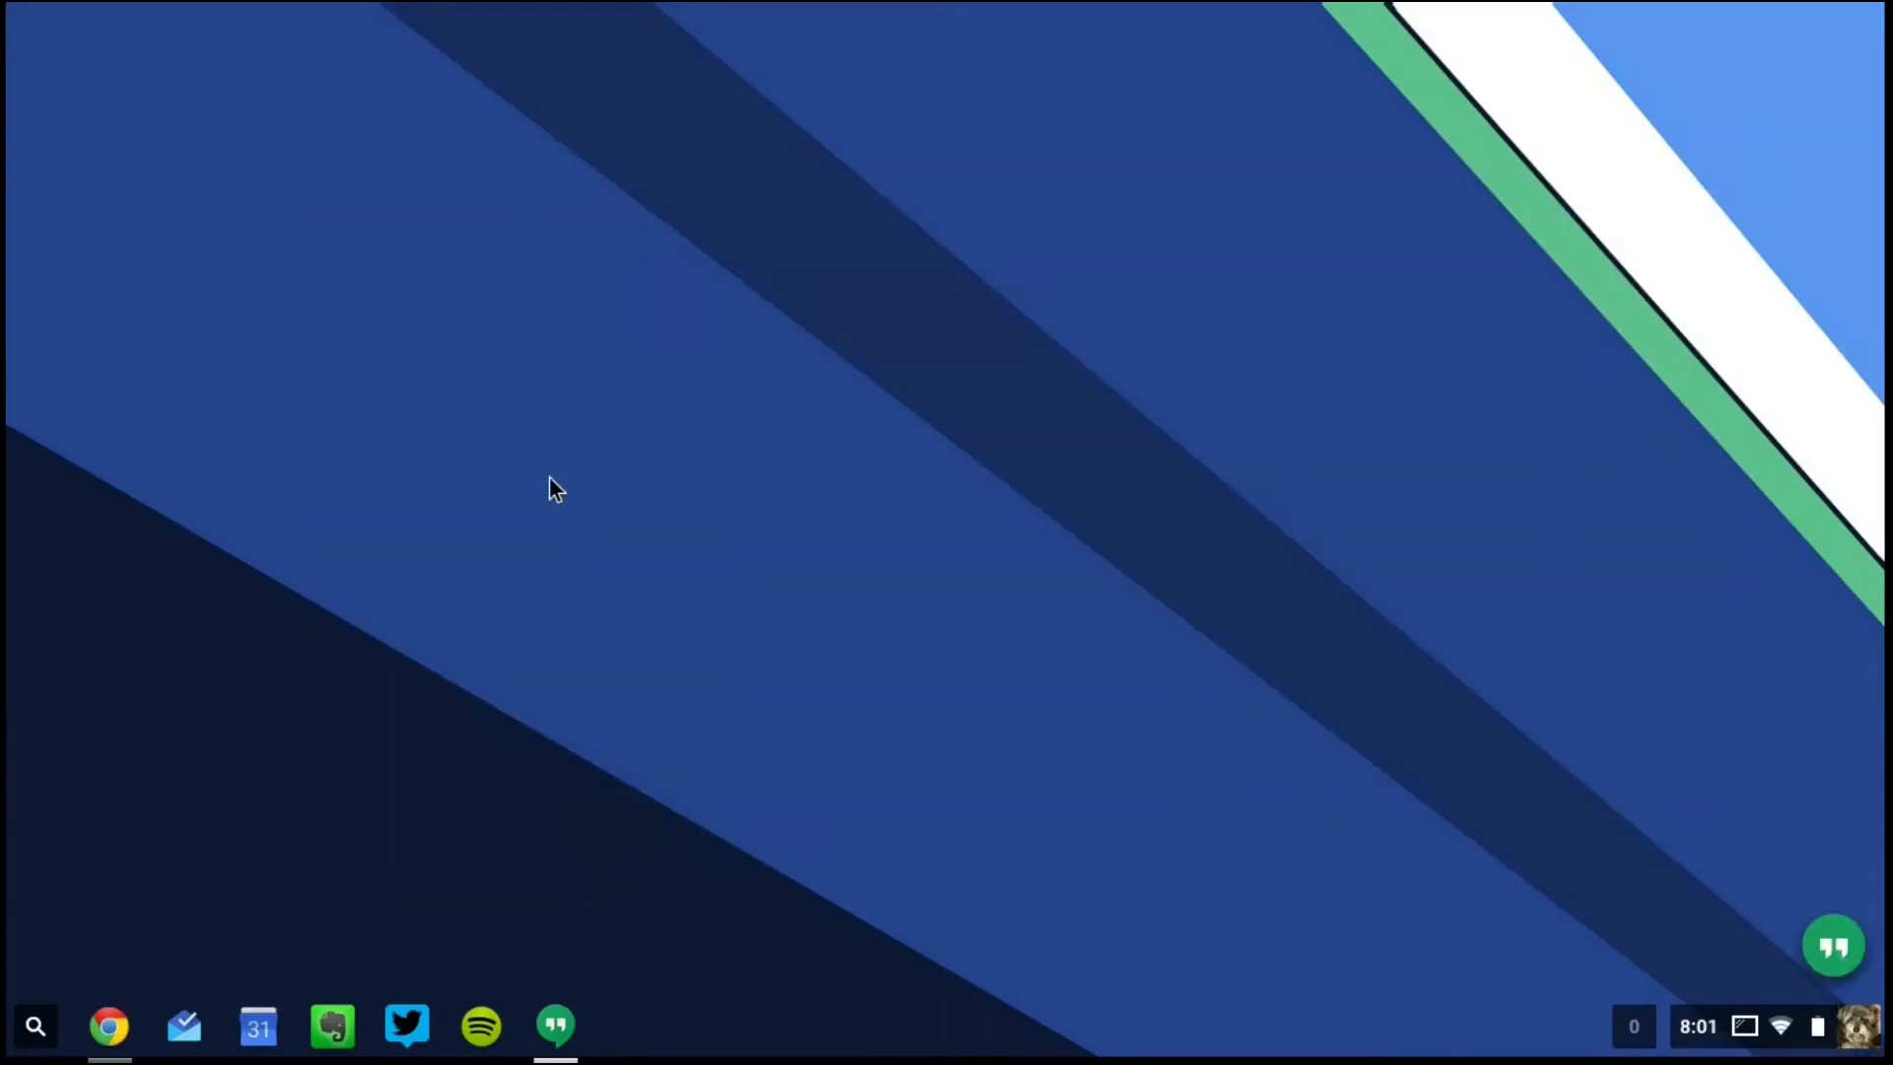
# - Restore the Chrome window showing cgtek.weebly.com from the shelf
pyautogui.click(109, 1027)
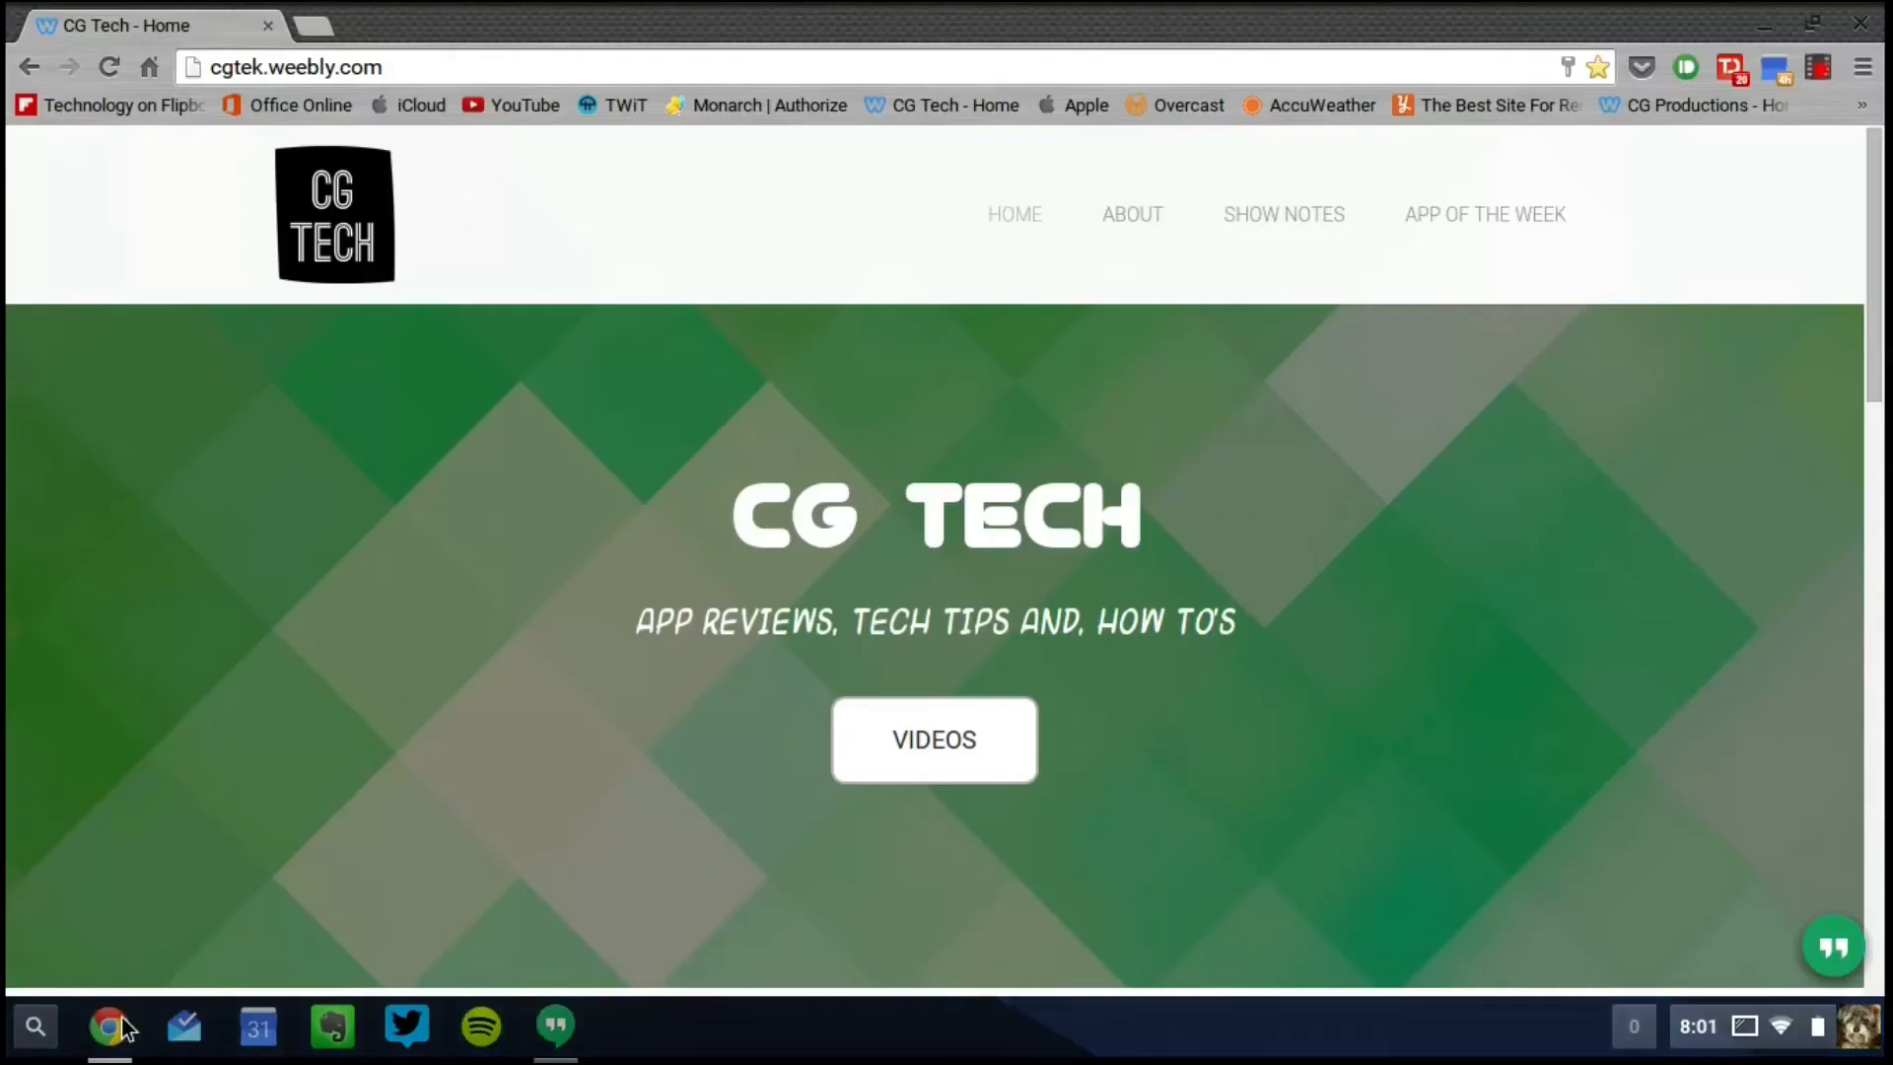
pyautogui.moveTo(666, 501)
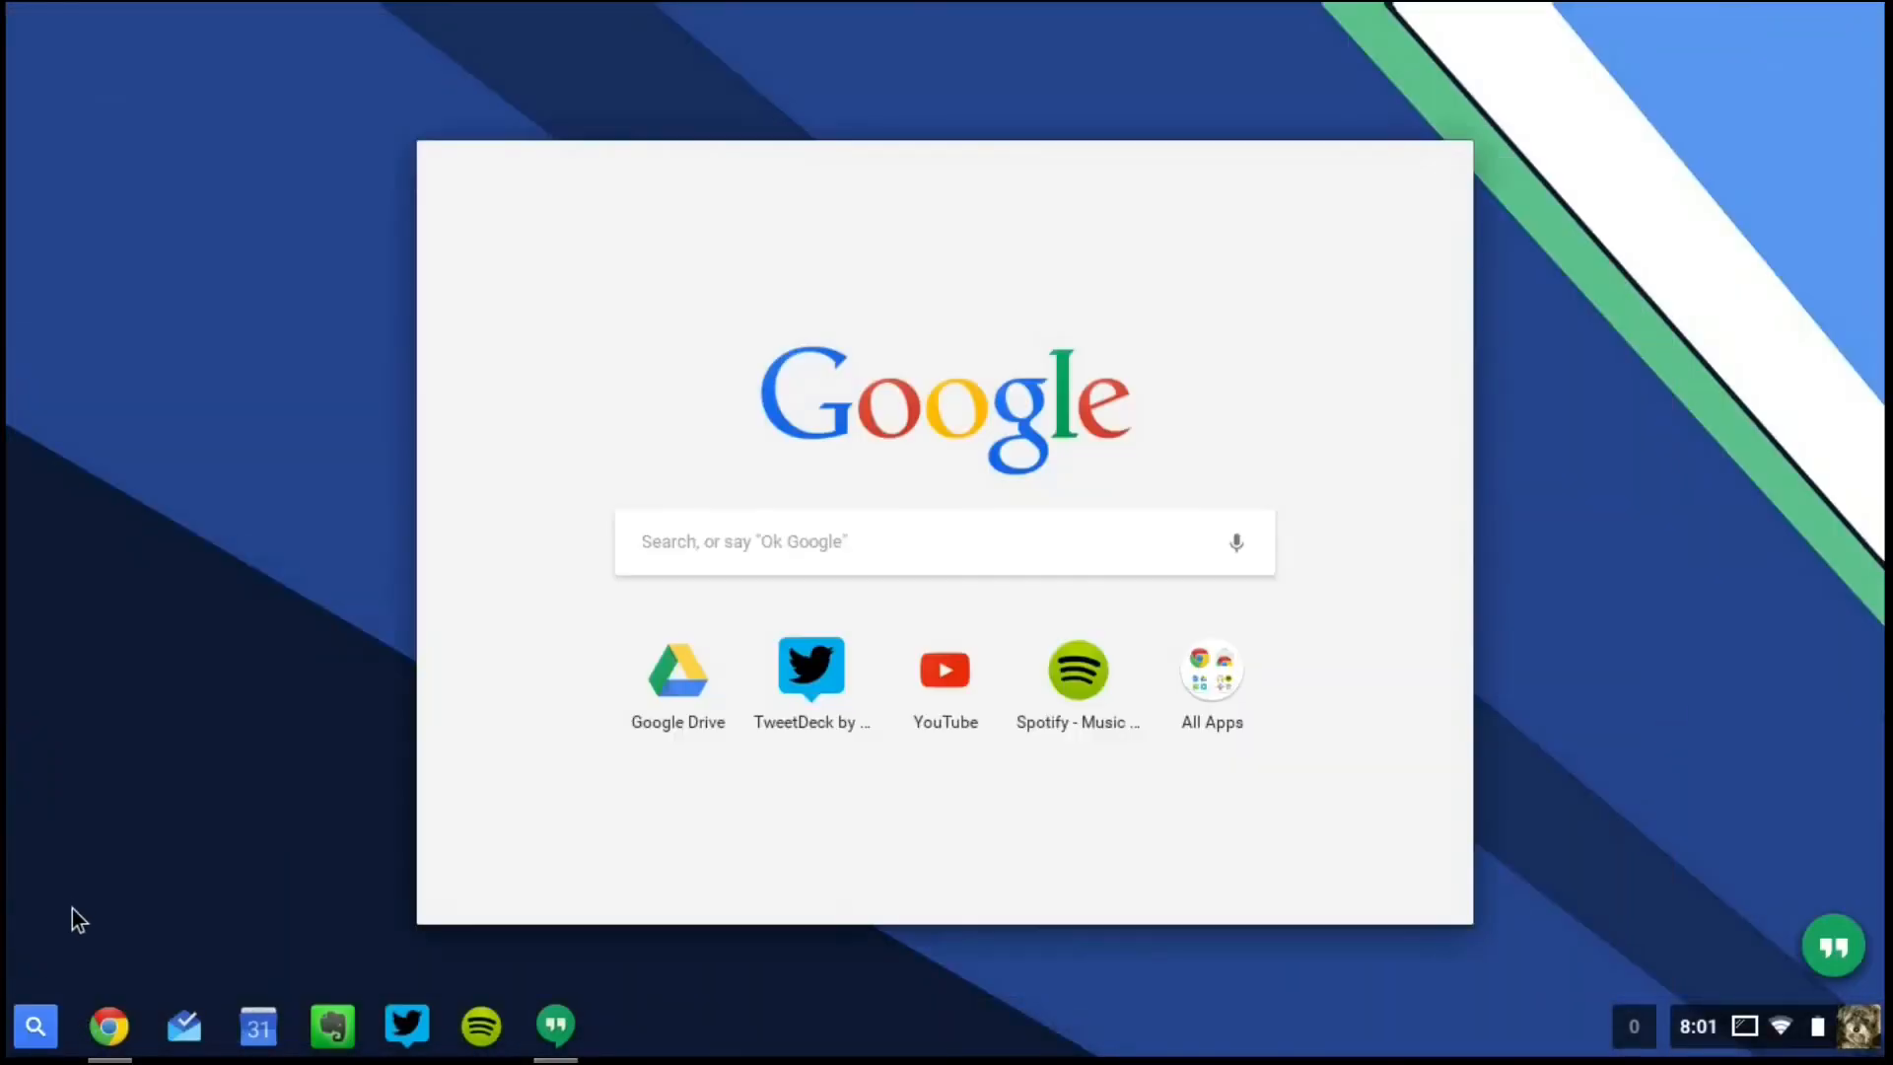
# - Search the launcher for "fil" and launch the Files app result
pyautogui.write('fil')
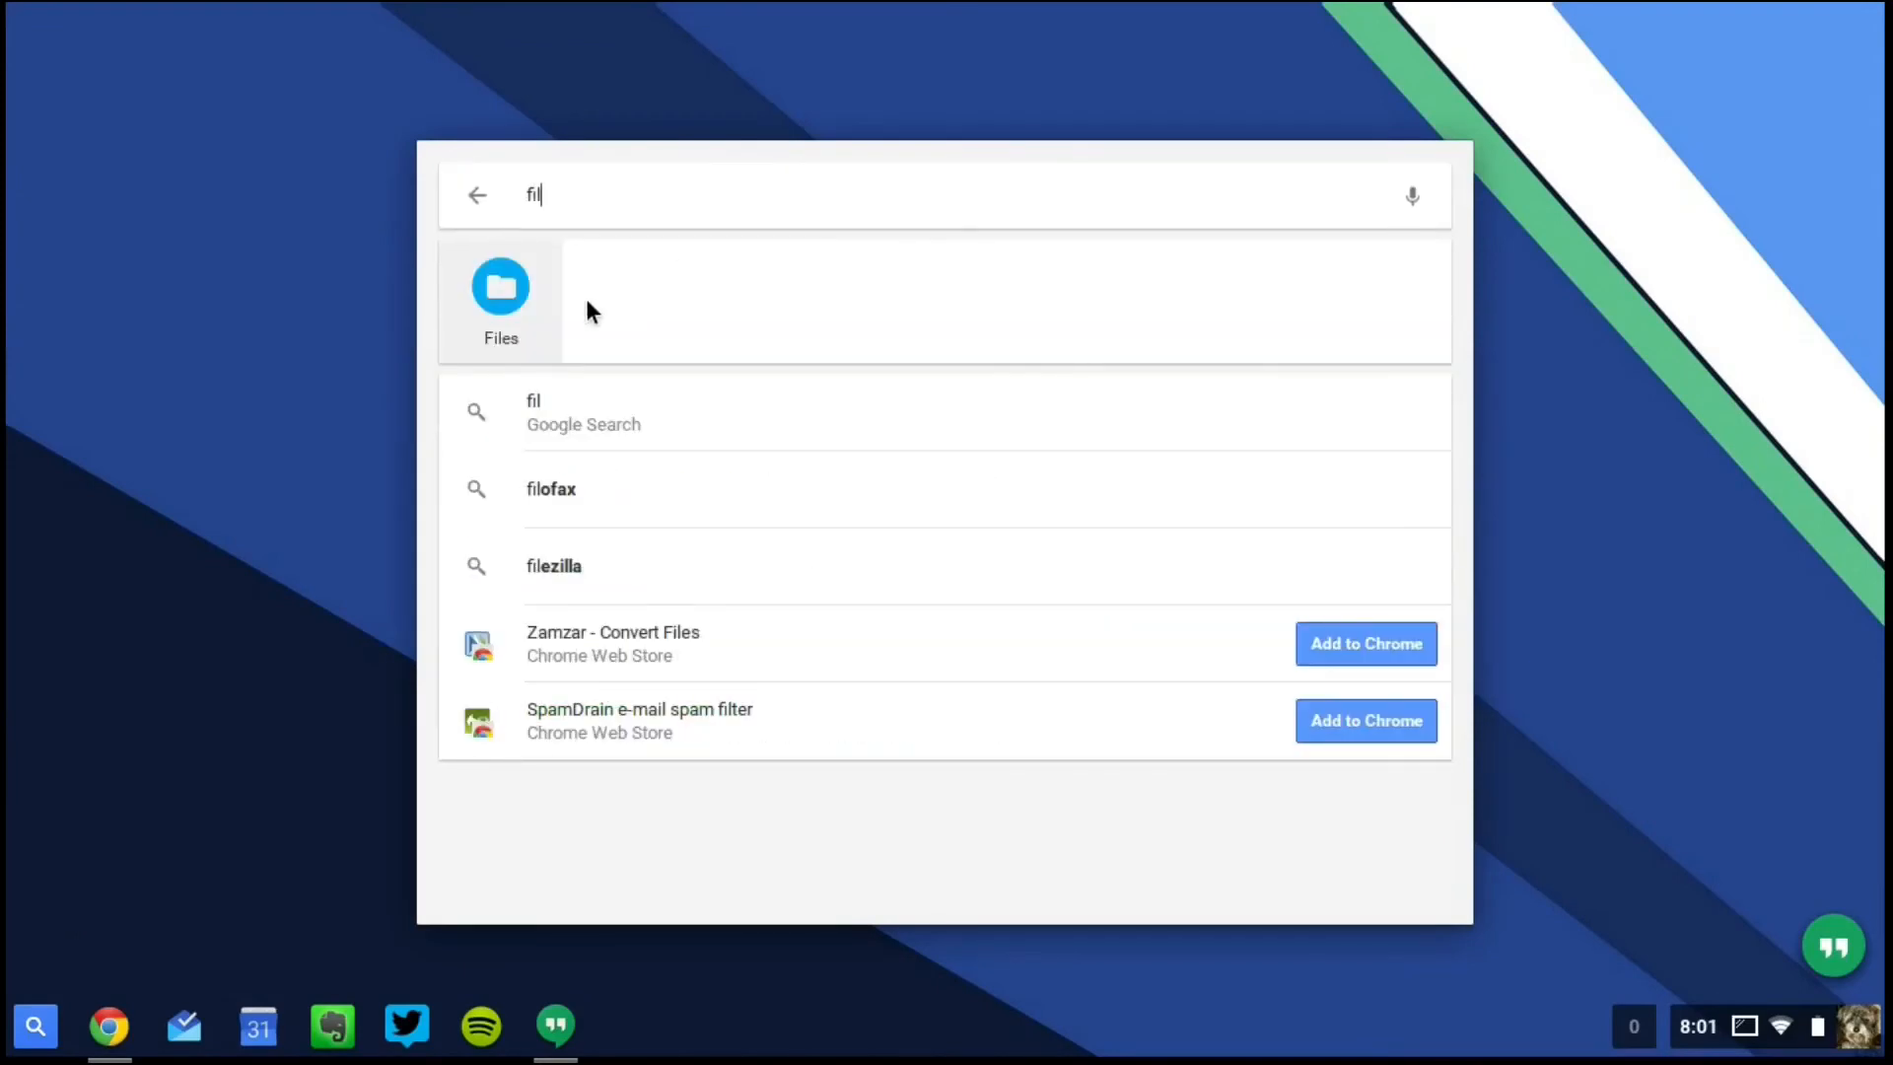
pyautogui.click(500, 290)
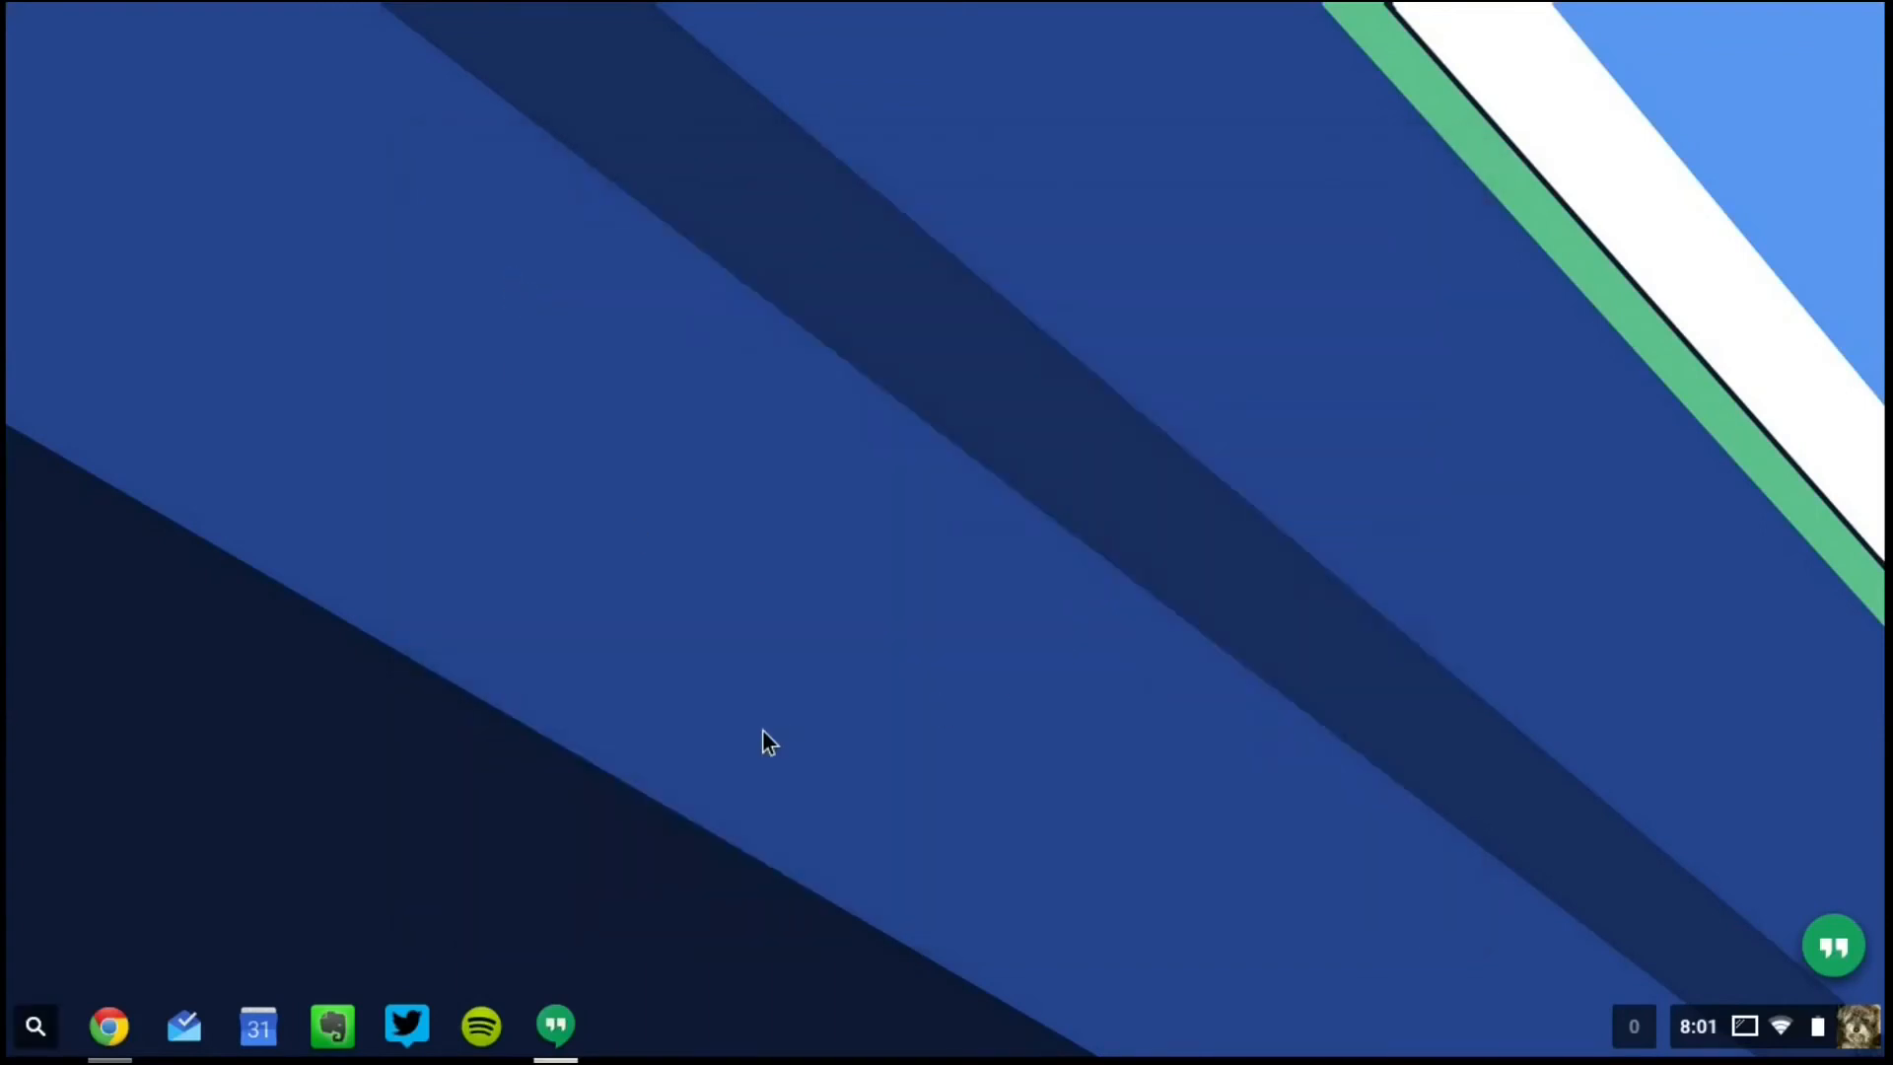
# - Open Downloads in Files, switch to list columns, then back to thumbnail grid
pyautogui.click(629, 1026)
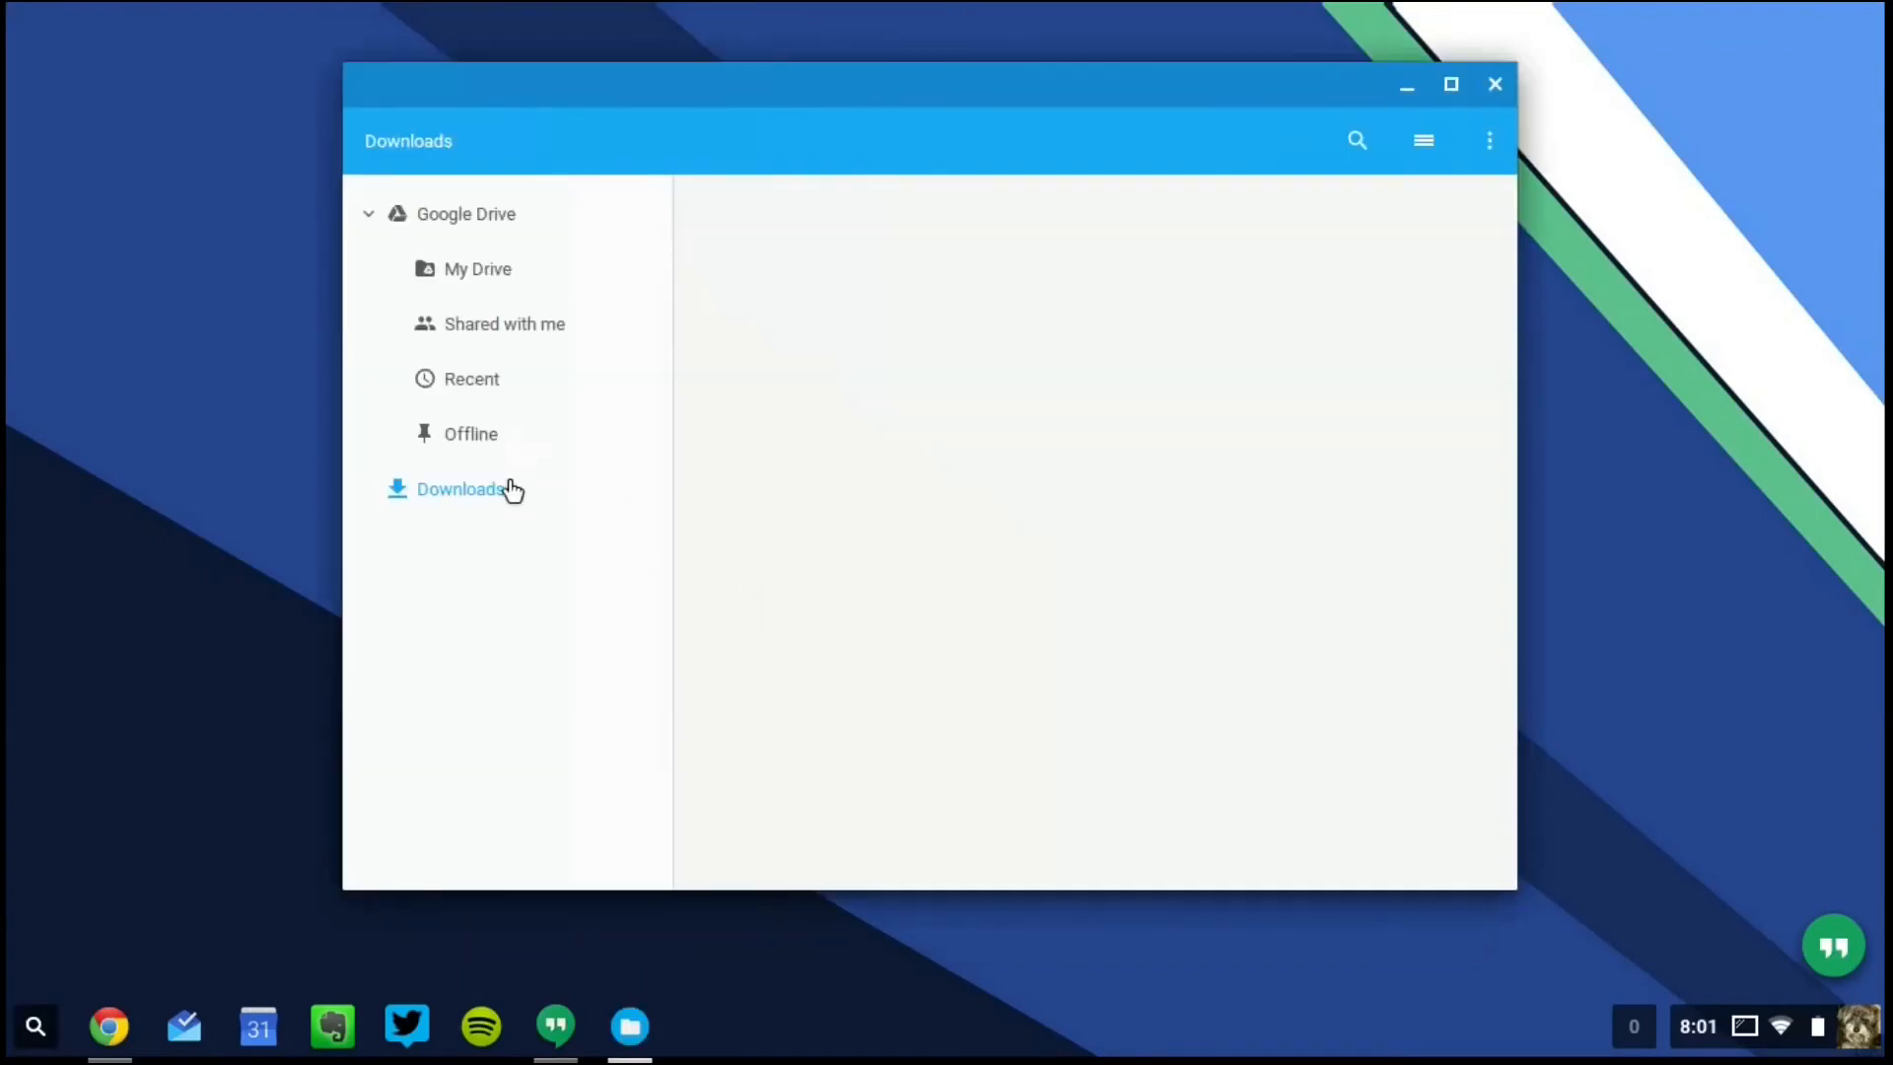
pyautogui.moveTo(1219, 186)
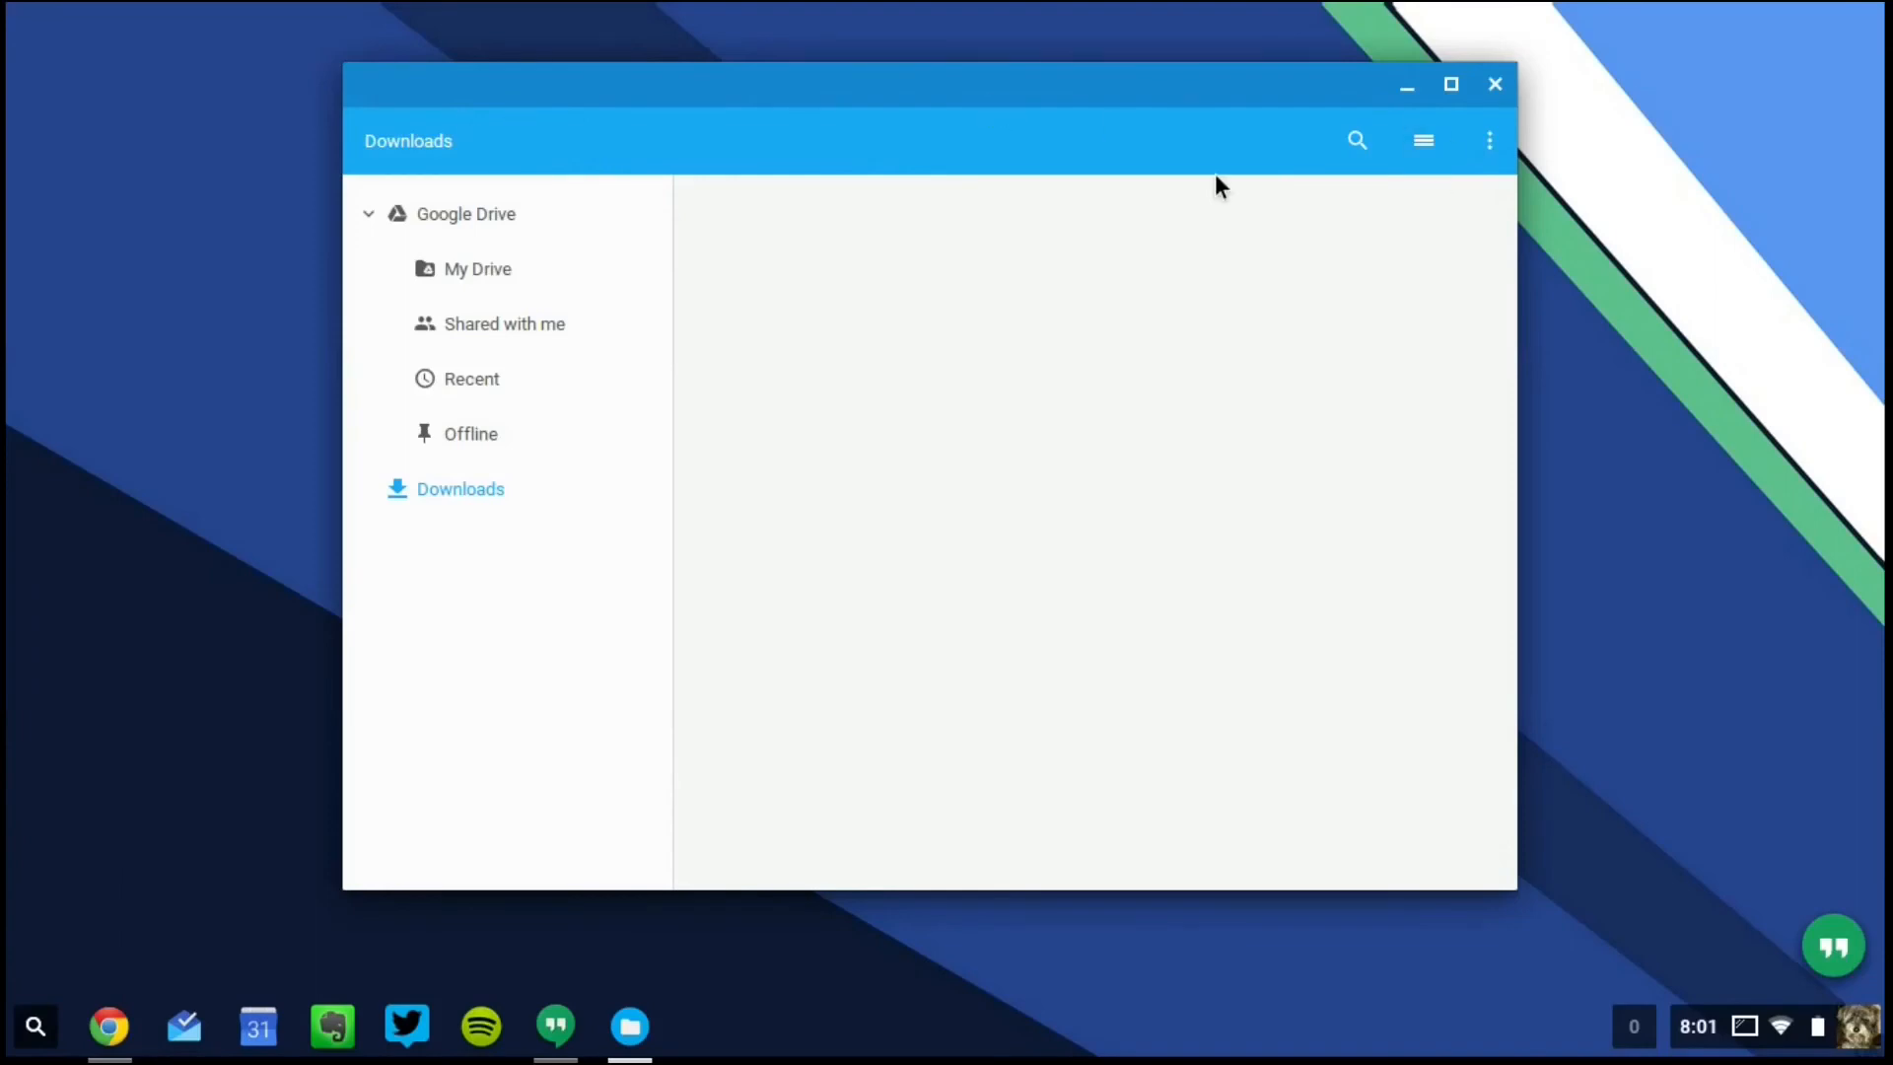
pyautogui.moveTo(828, 366)
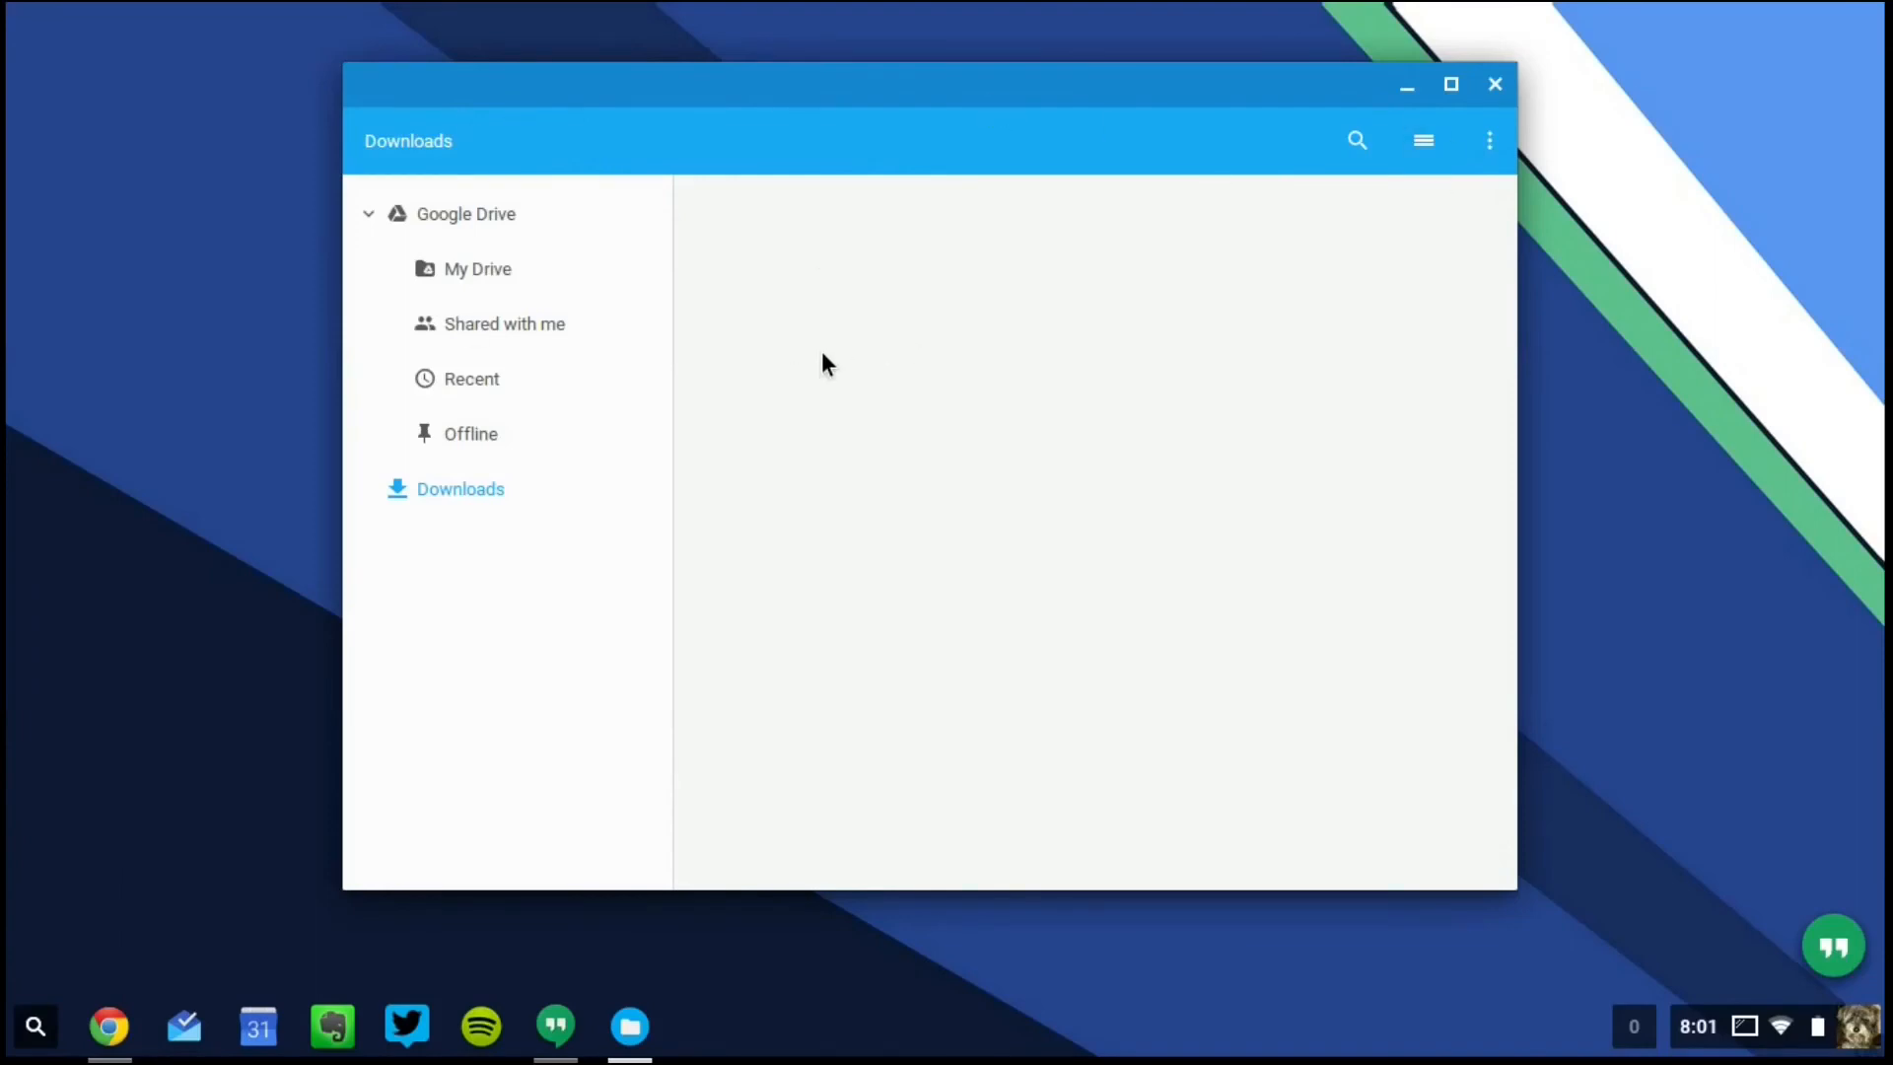
pyautogui.moveTo(483, 133)
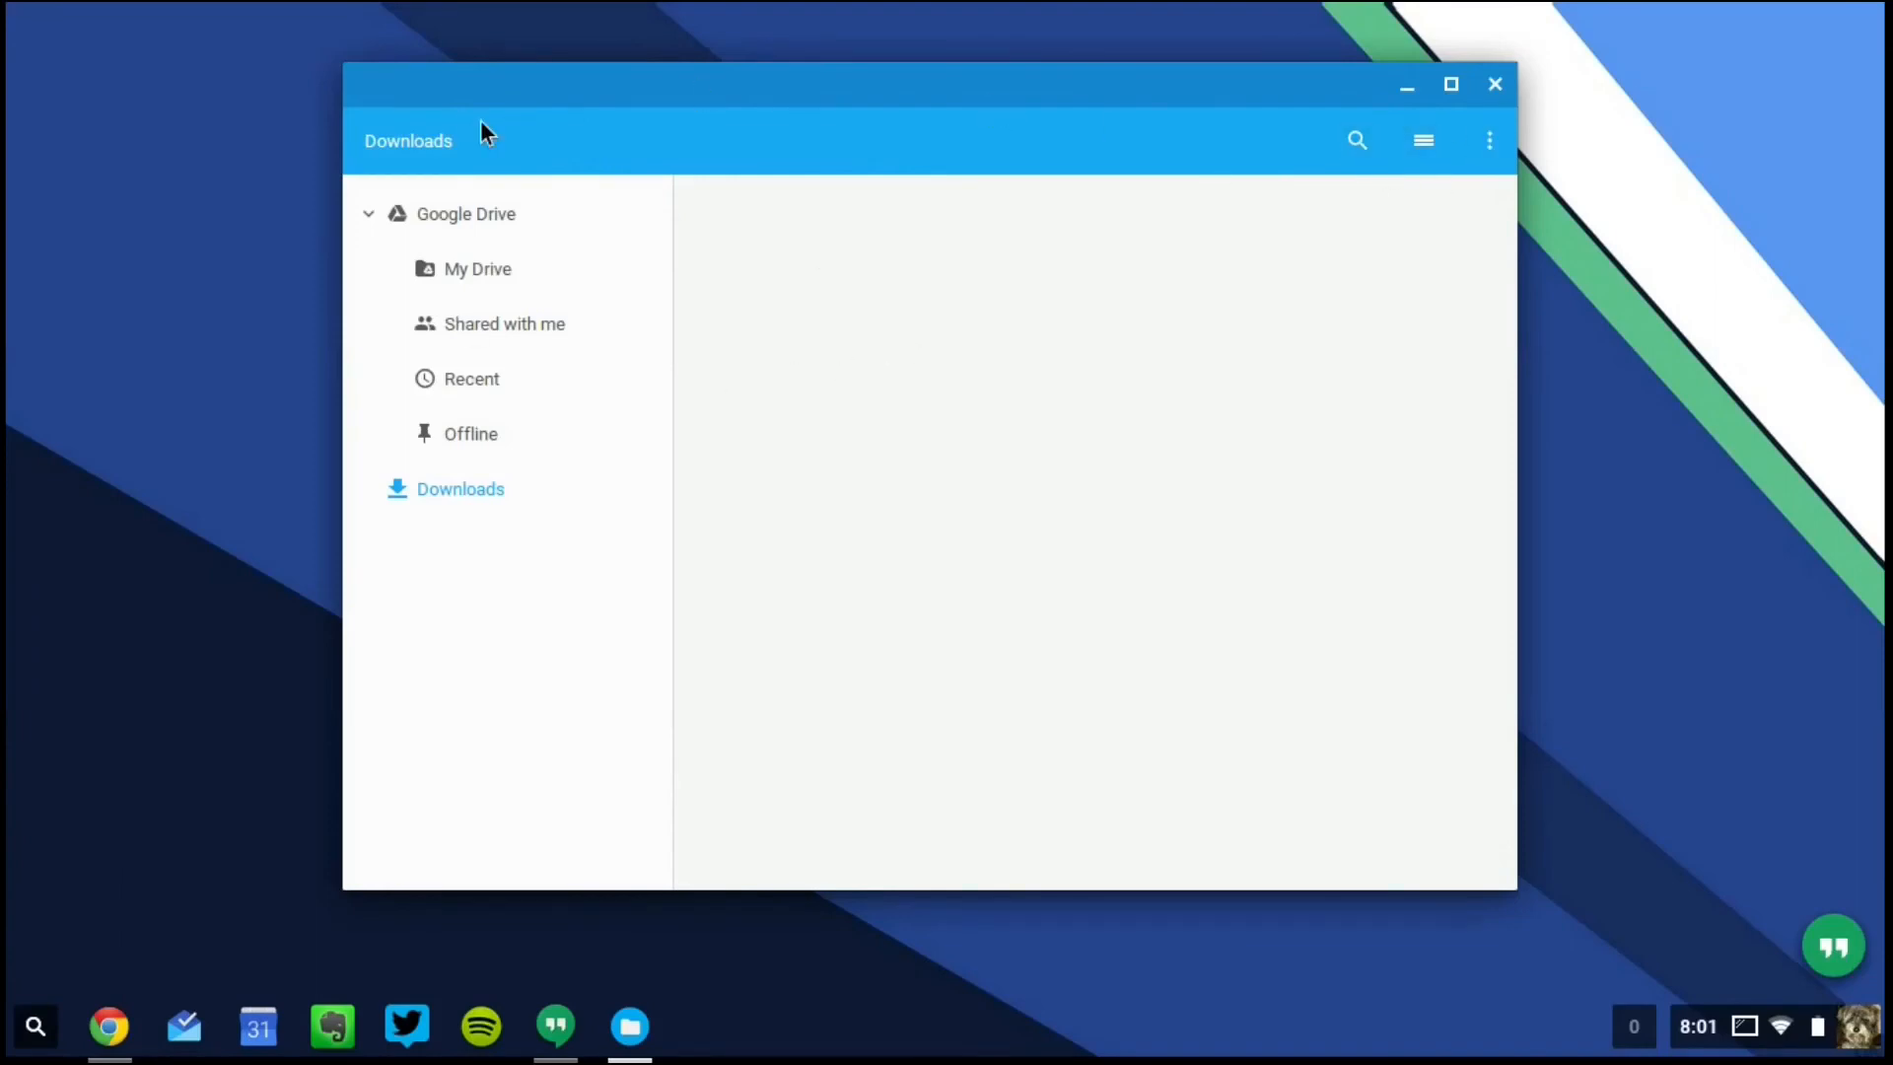
pyautogui.click(1421, 140)
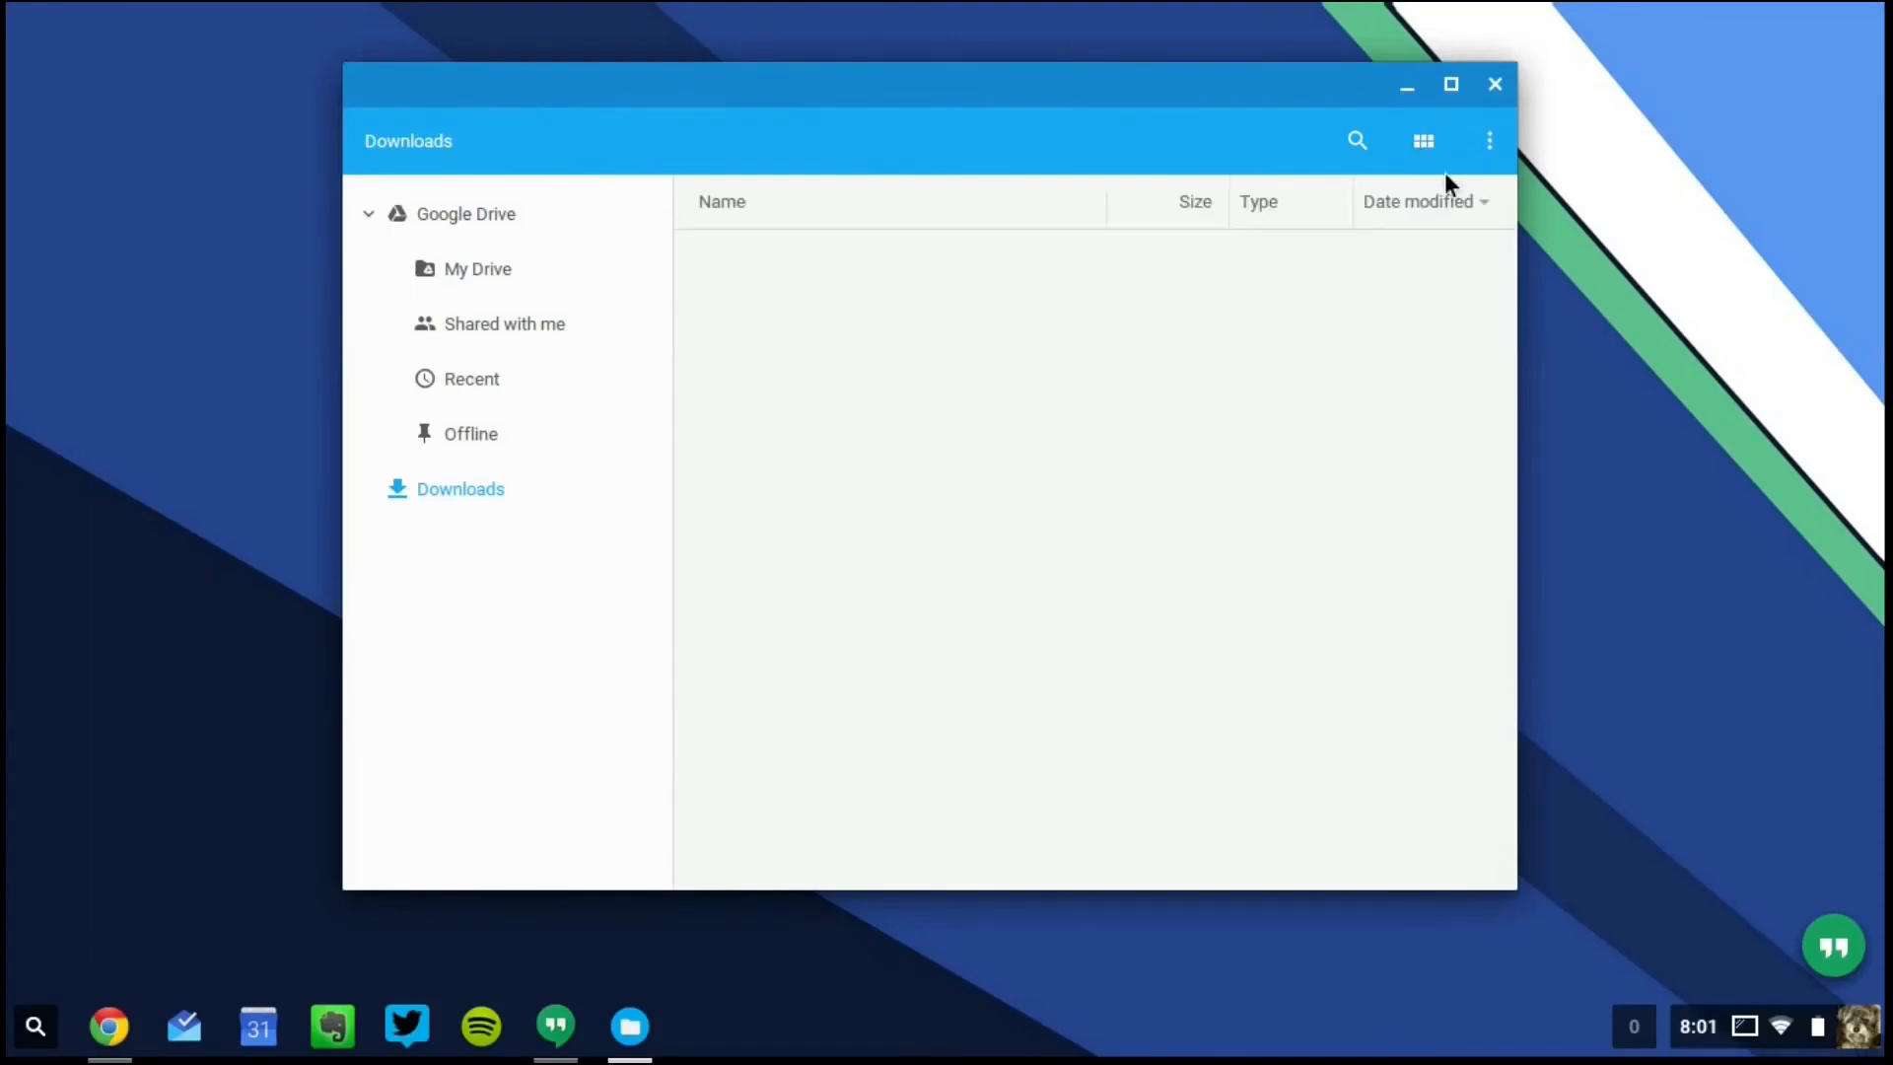
pyautogui.click(1422, 140)
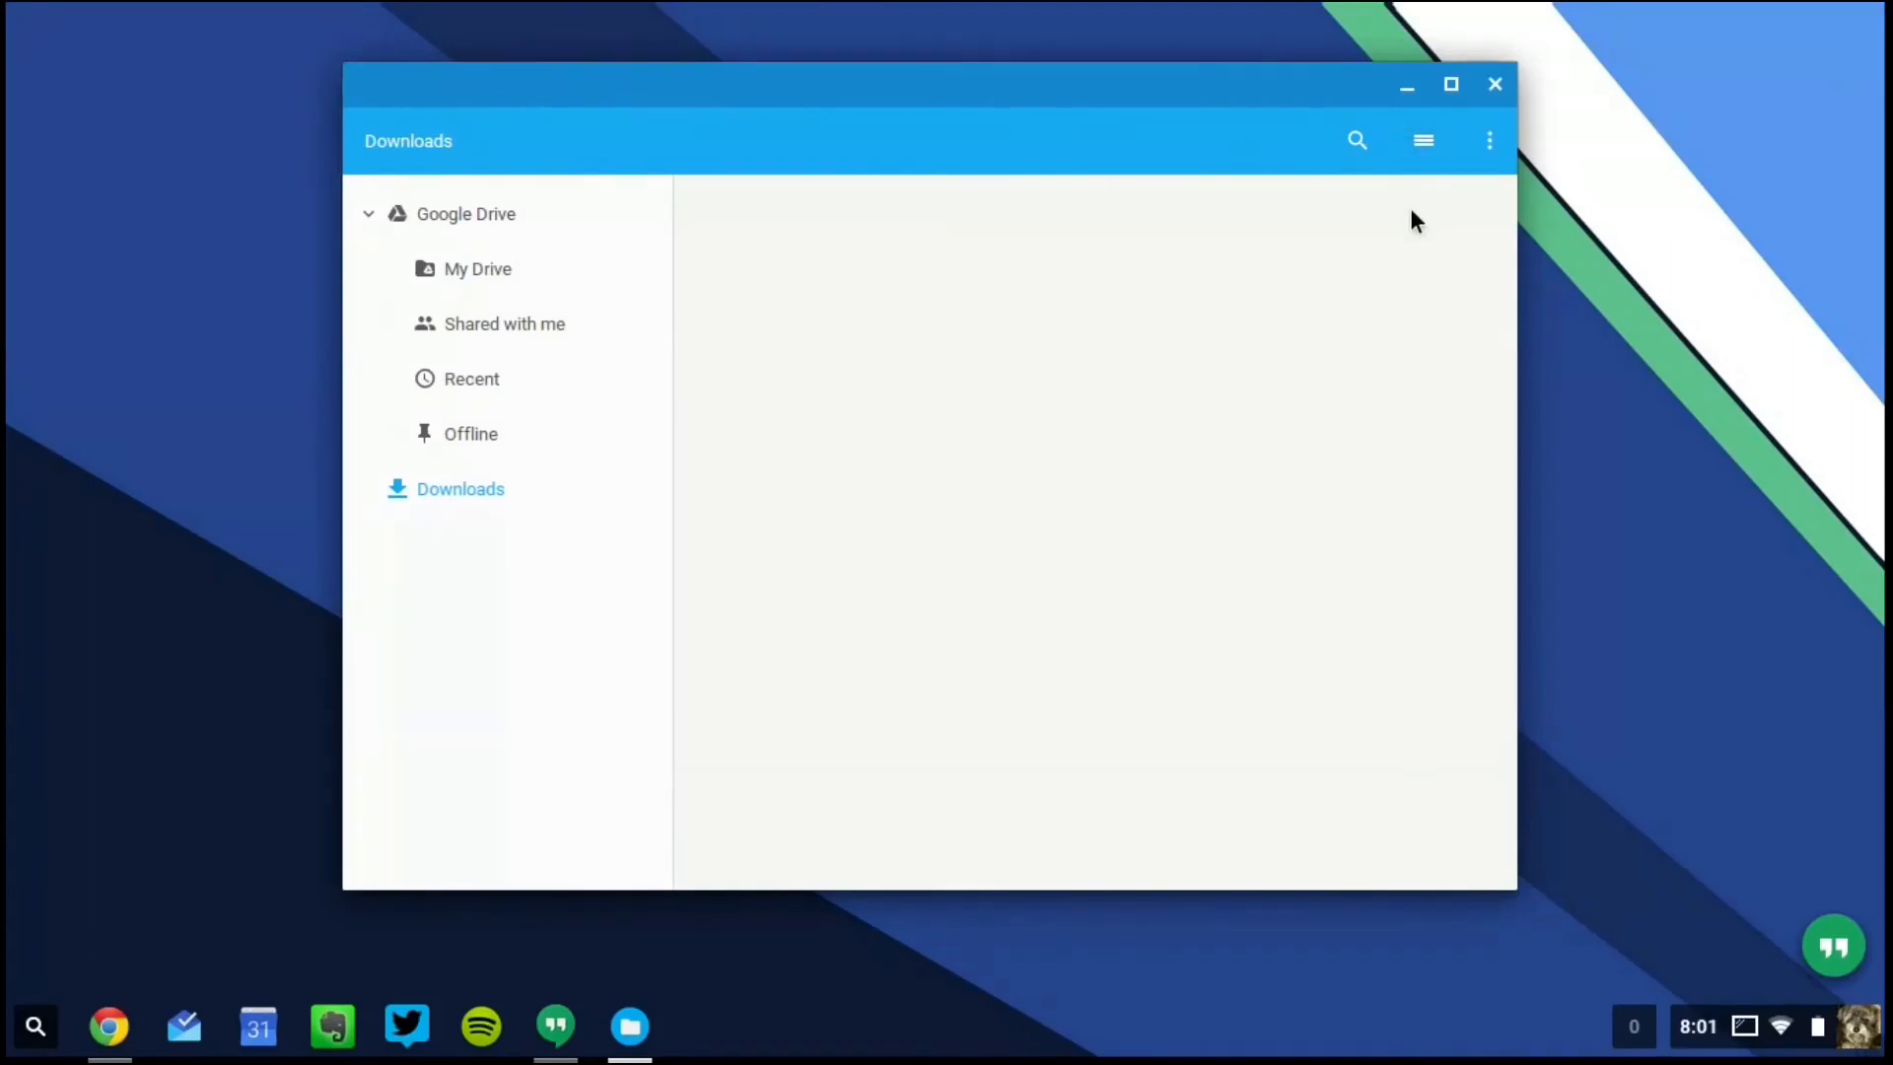
# - Close the Files window, leaving the desktop empty
pyautogui.click(1494, 83)
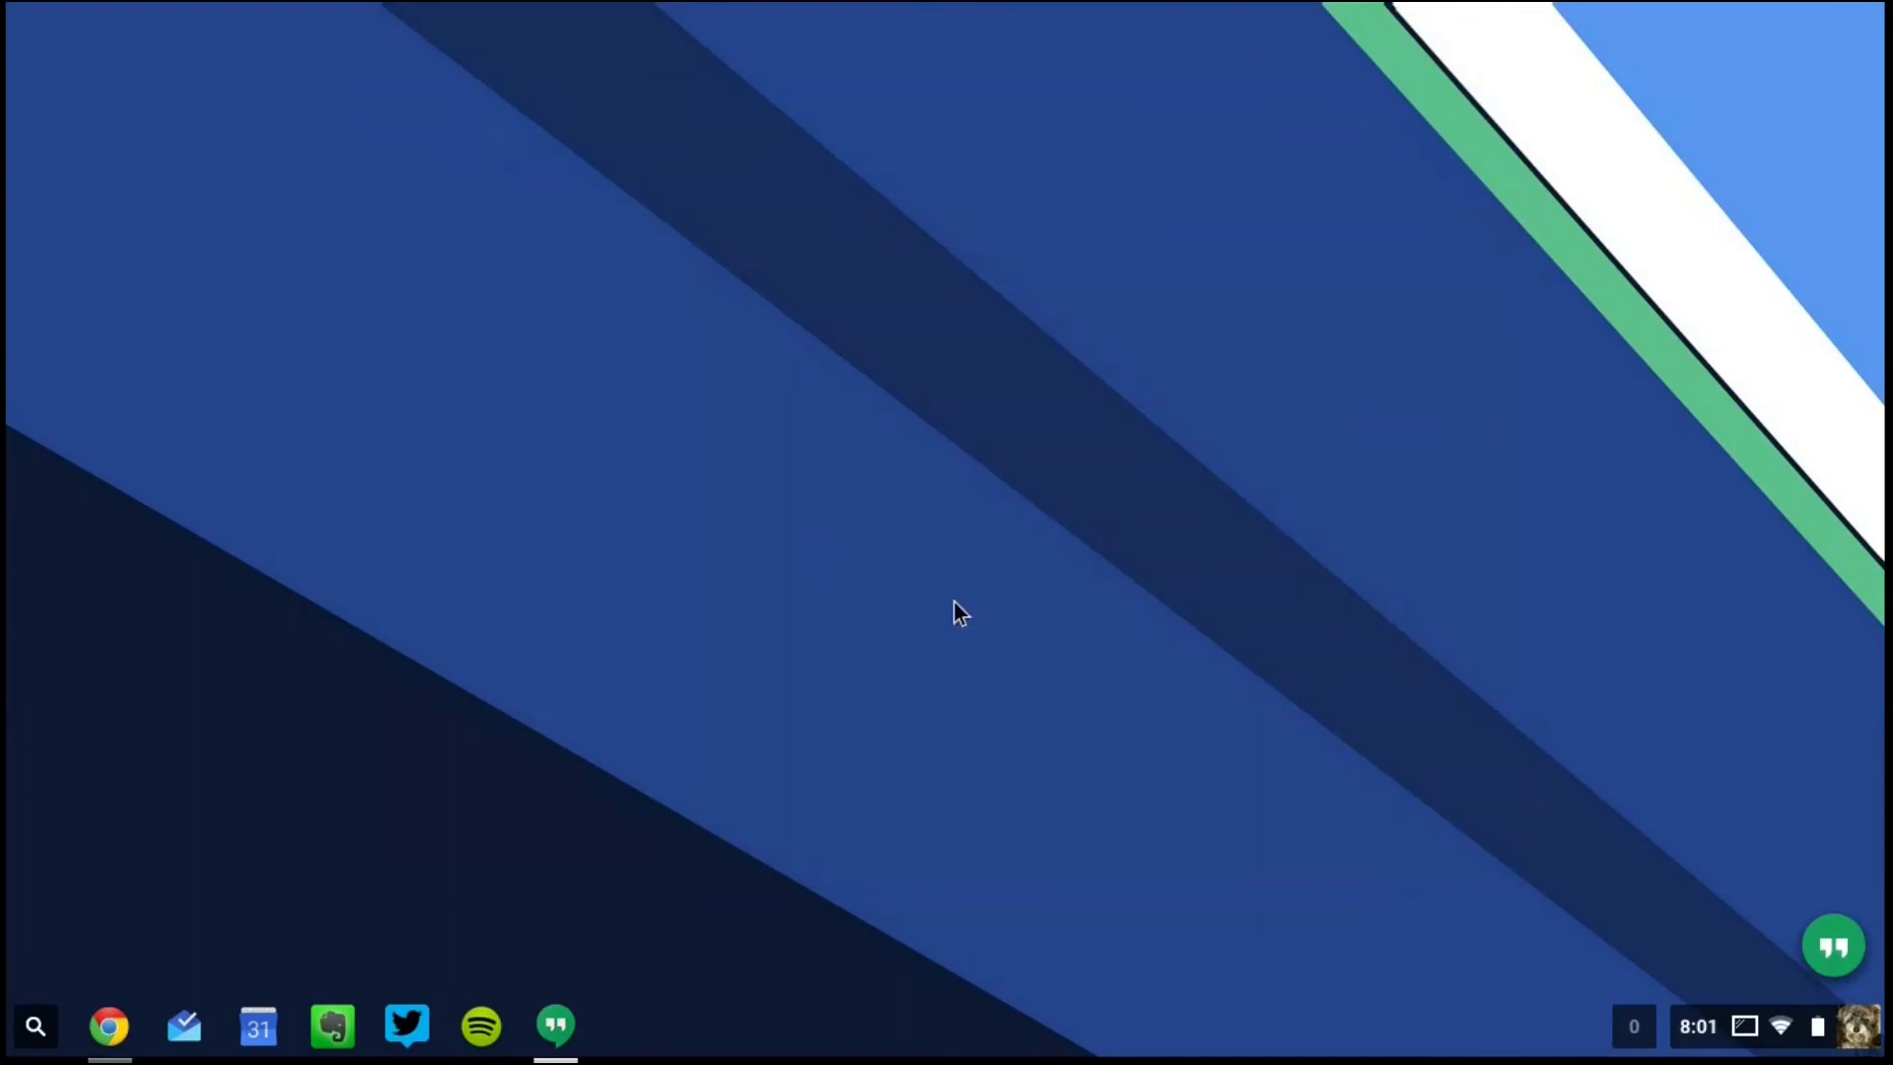
pyautogui.moveTo(1619, 556)
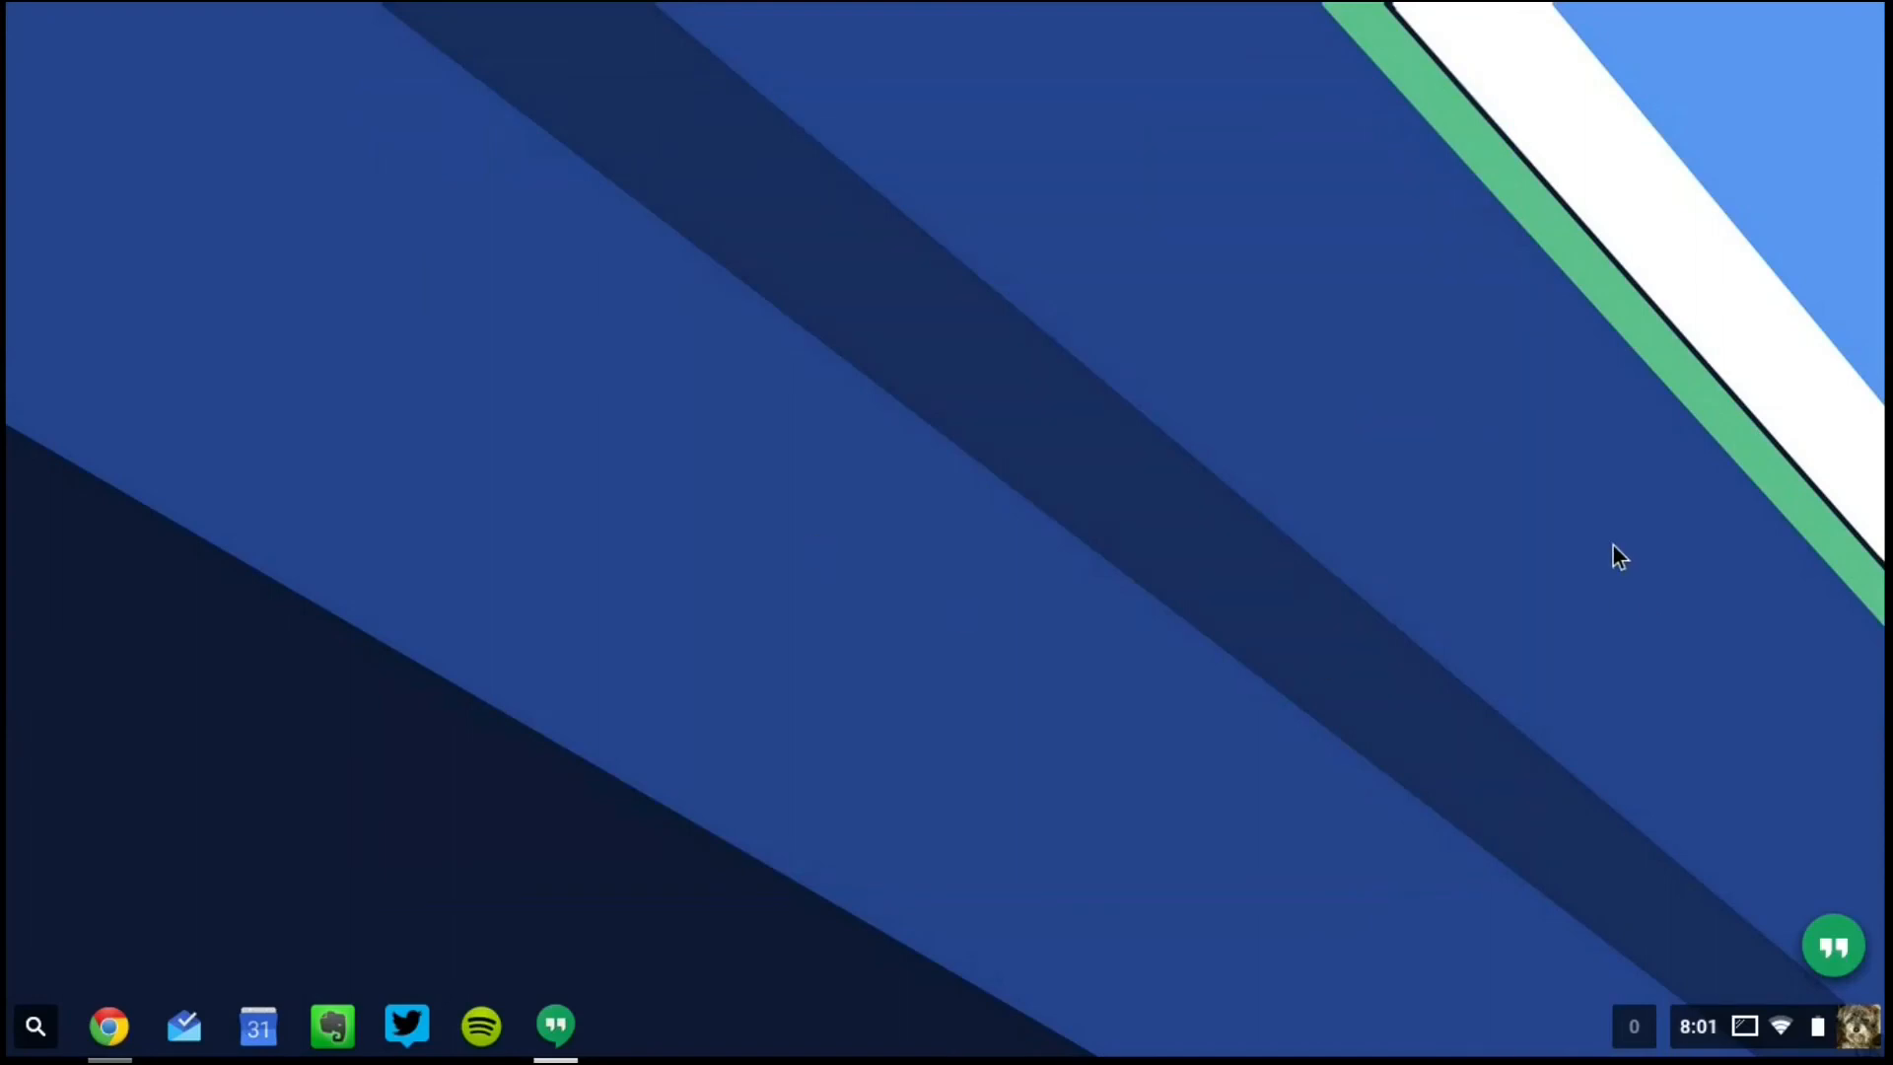
pyautogui.moveTo(1599, 568)
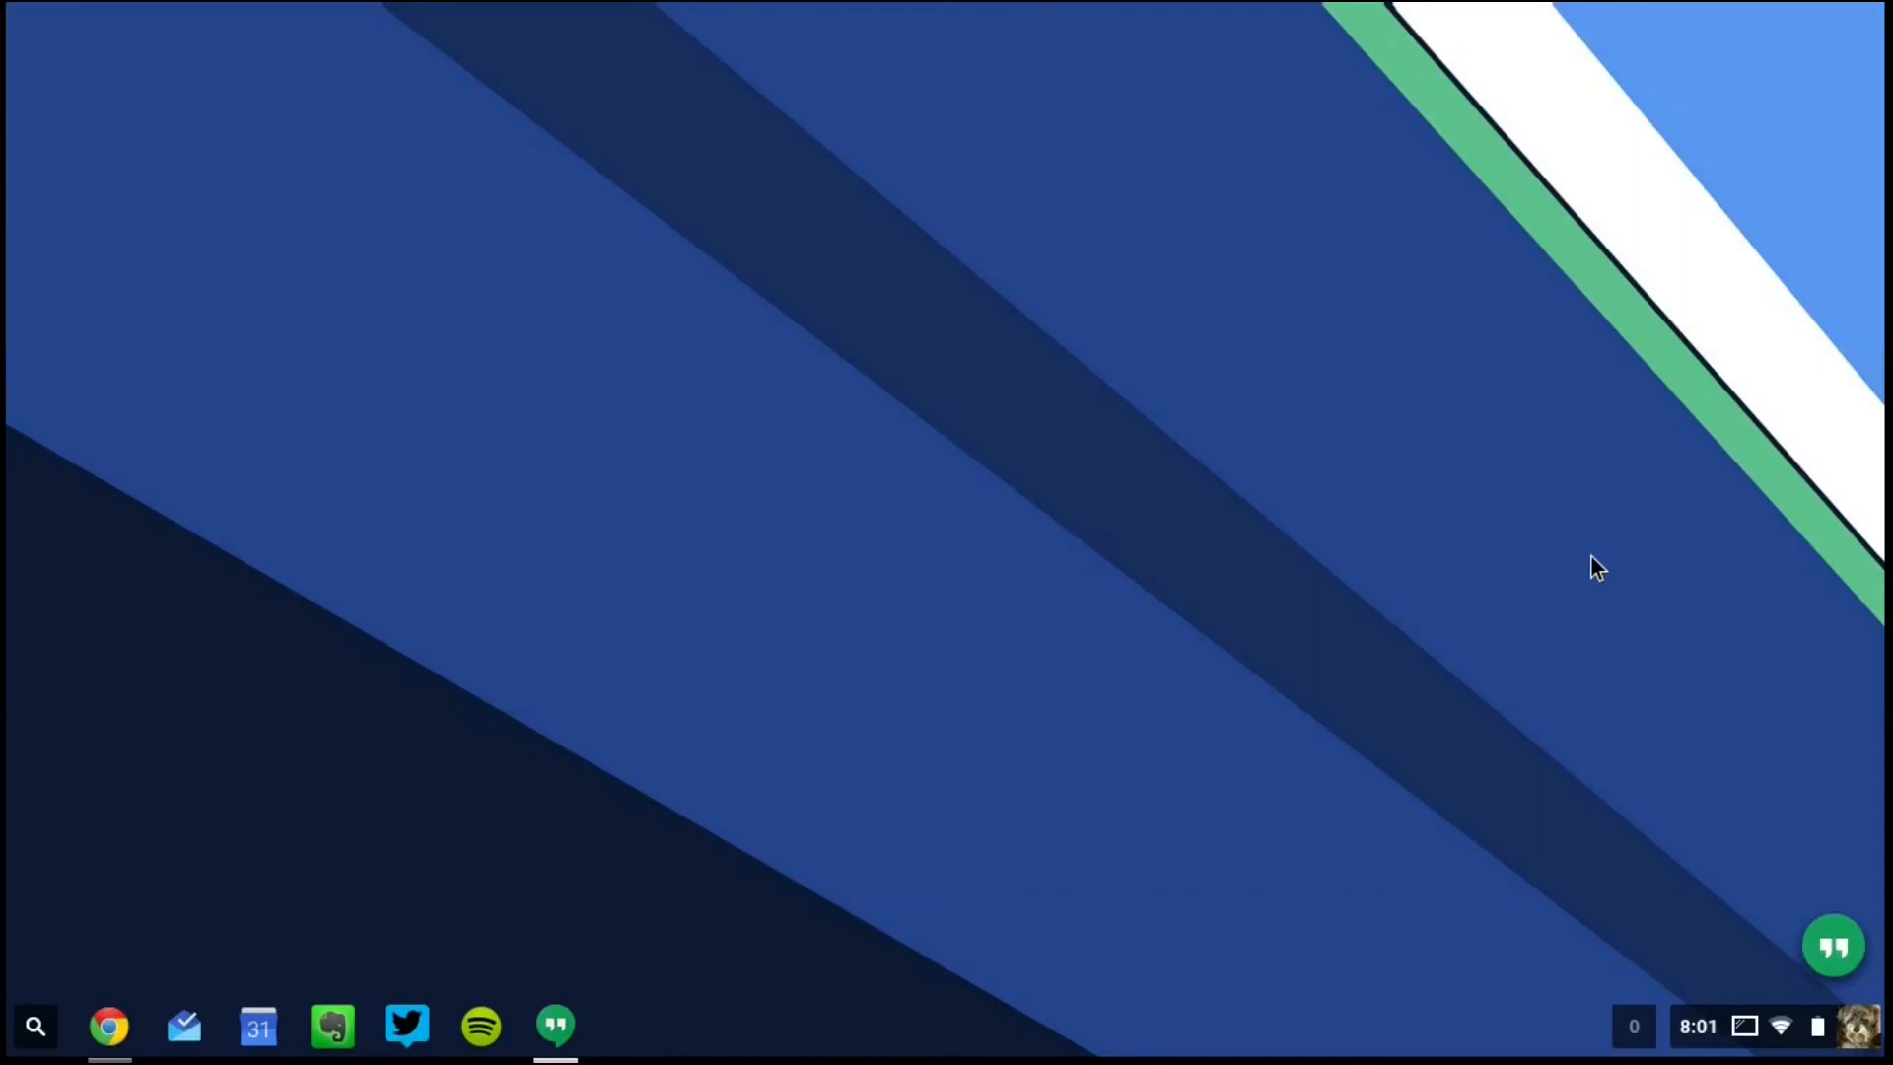
pyautogui.moveTo(87, 1020)
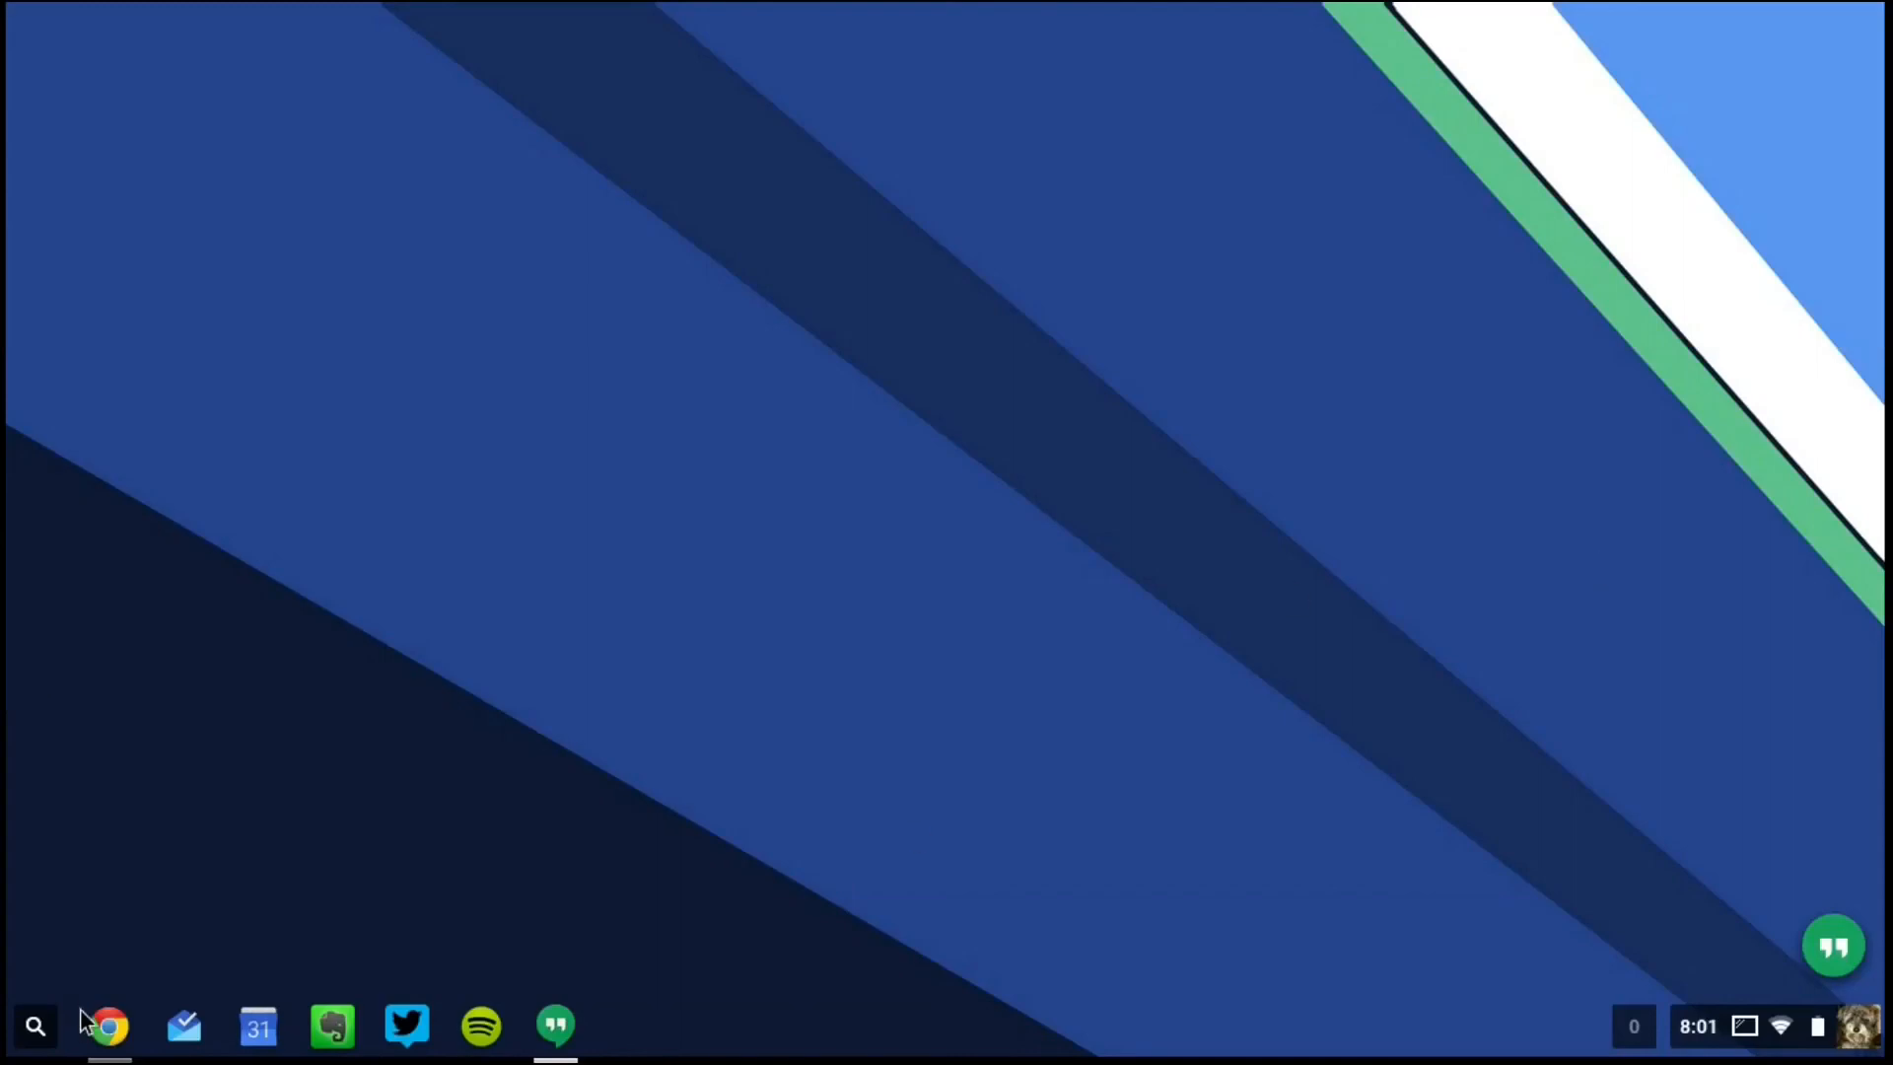